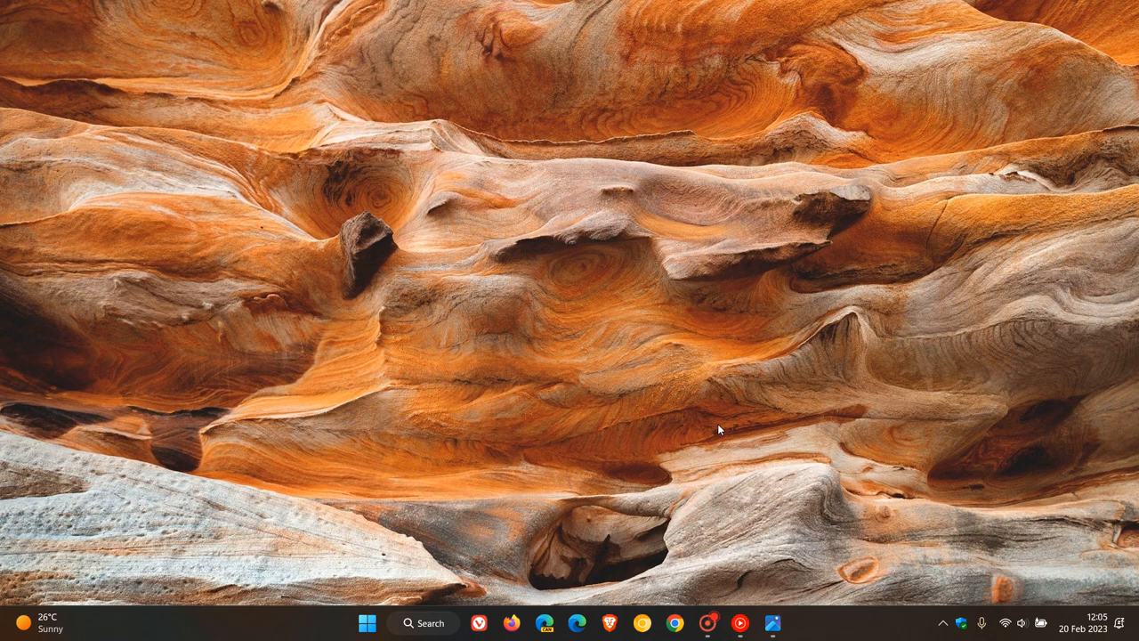
mouse_move(780, 310)
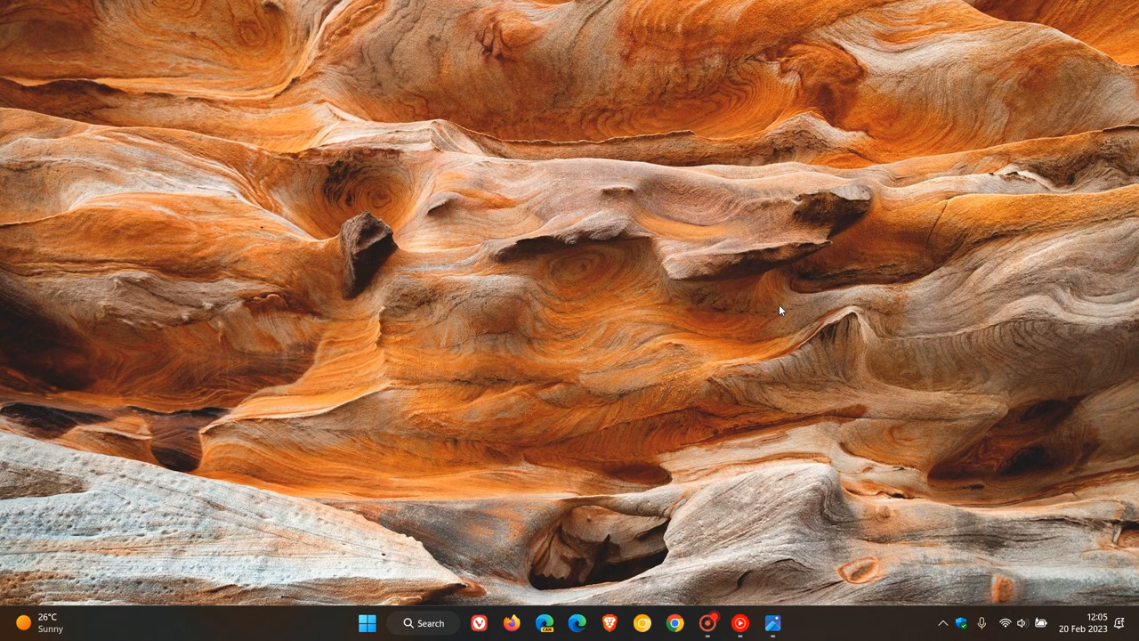
mouse_move(733, 378)
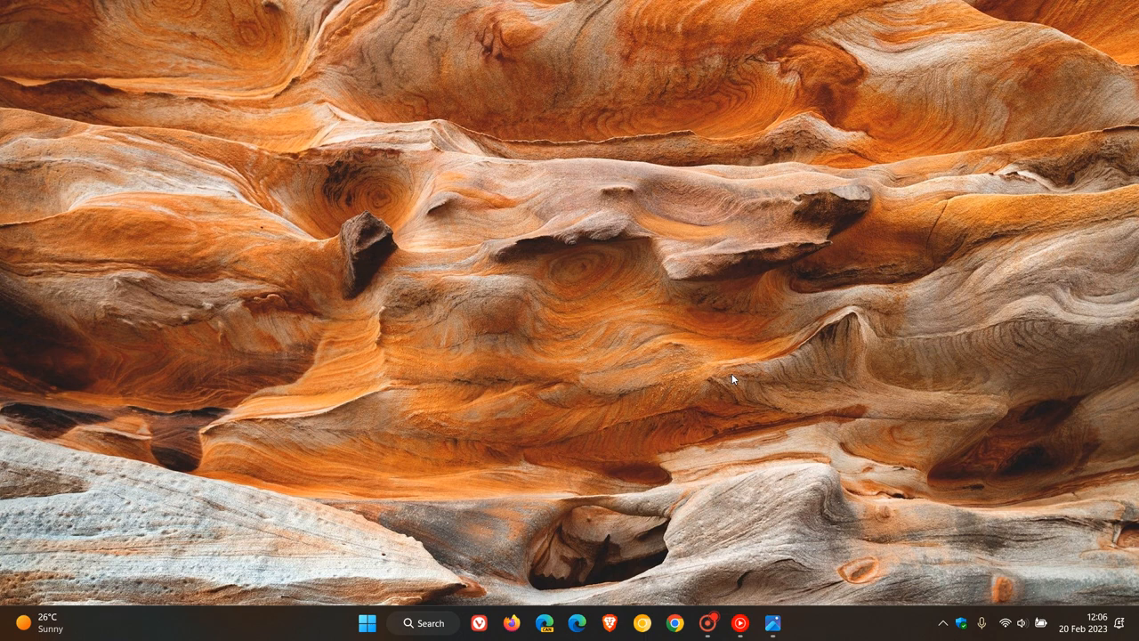
mouse_move(729, 356)
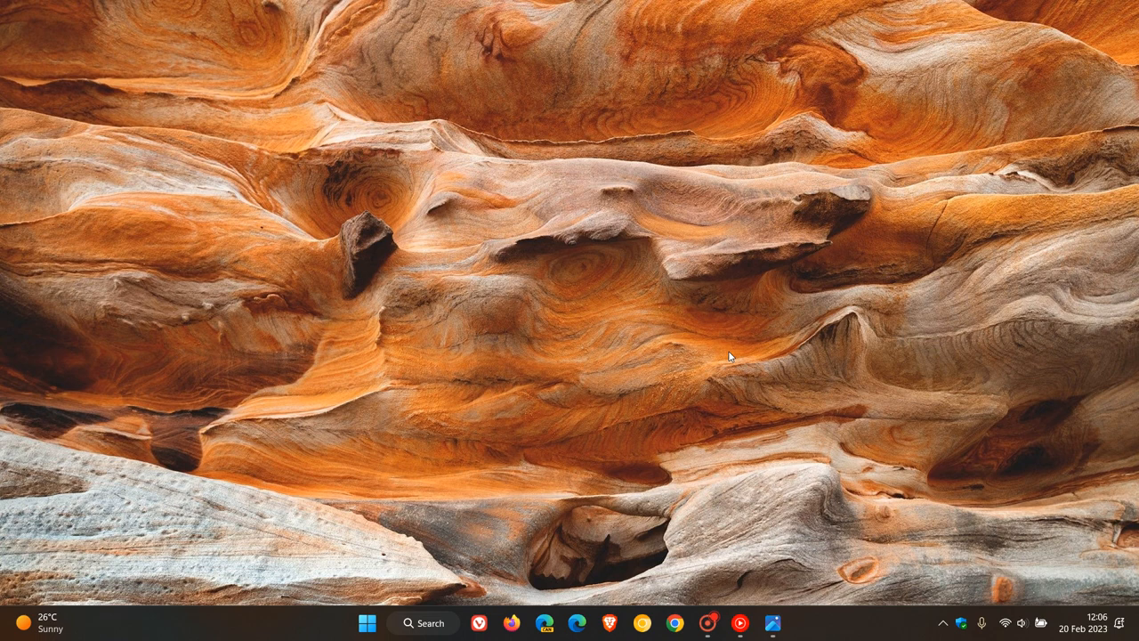
mouse_move(636, 353)
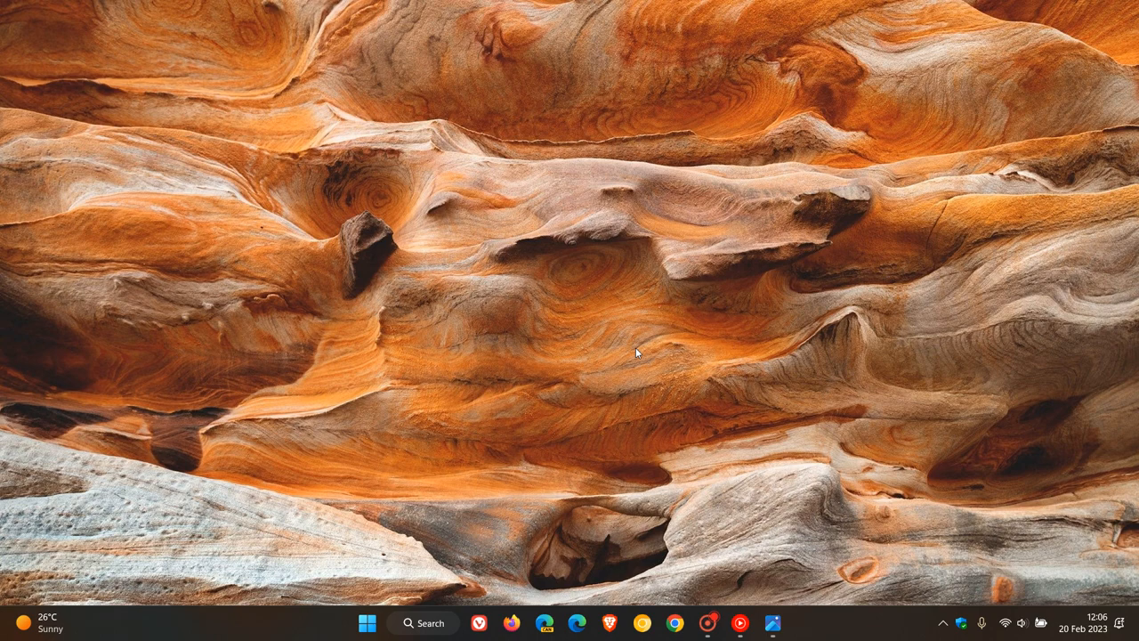
Launch Settings from Start and go to Storage's Disks & volumes page.
left_click(367, 622)
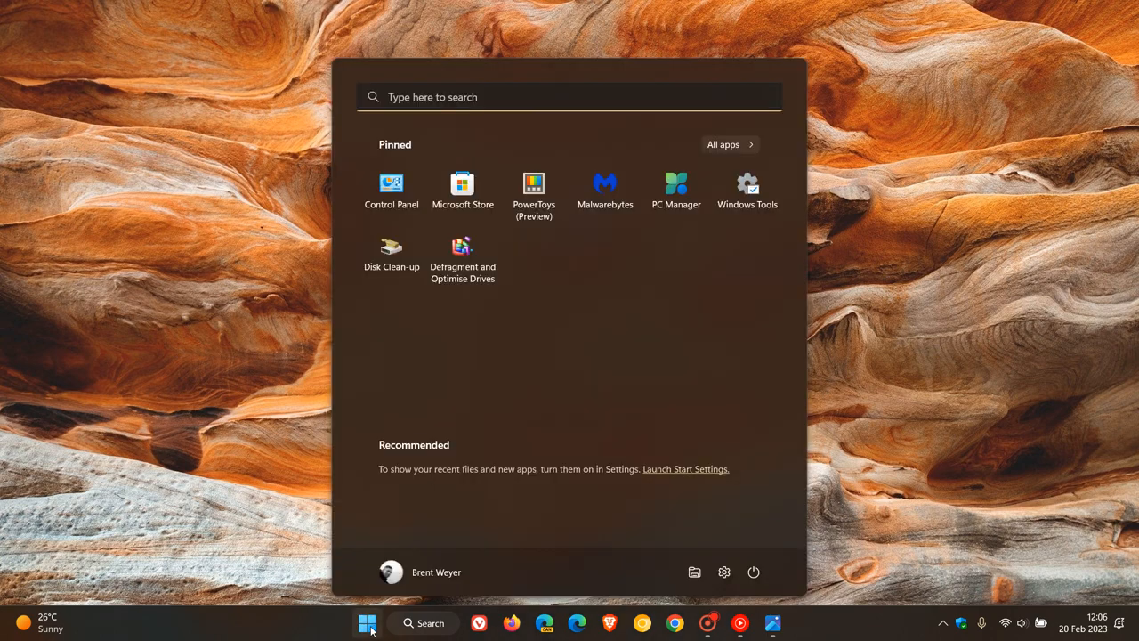
left_click(723, 571)
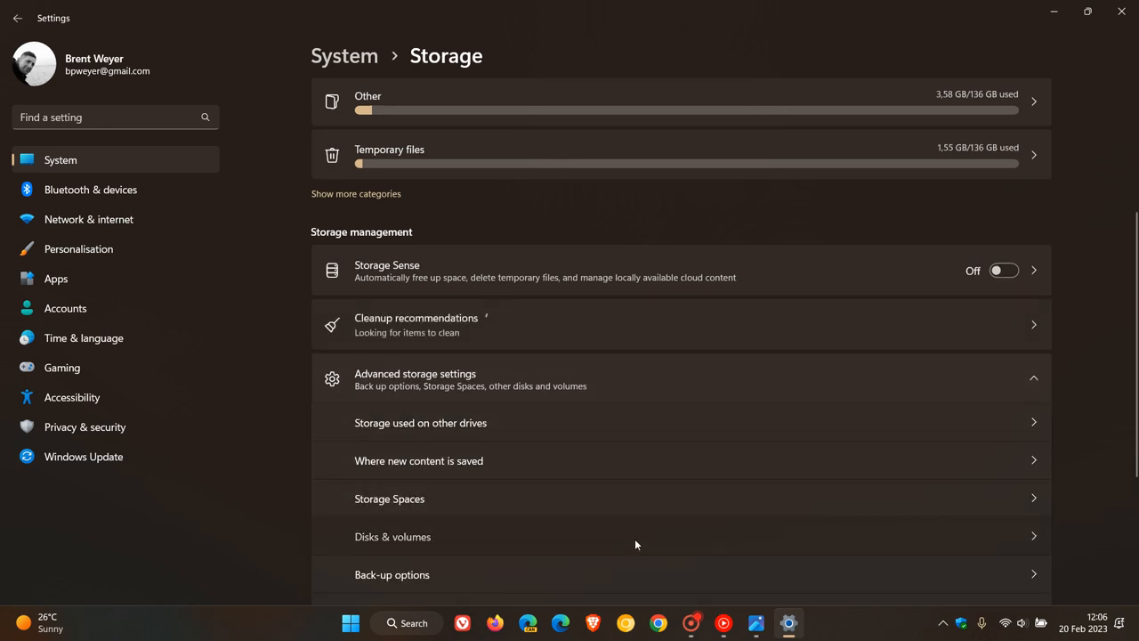
left_click(392, 535)
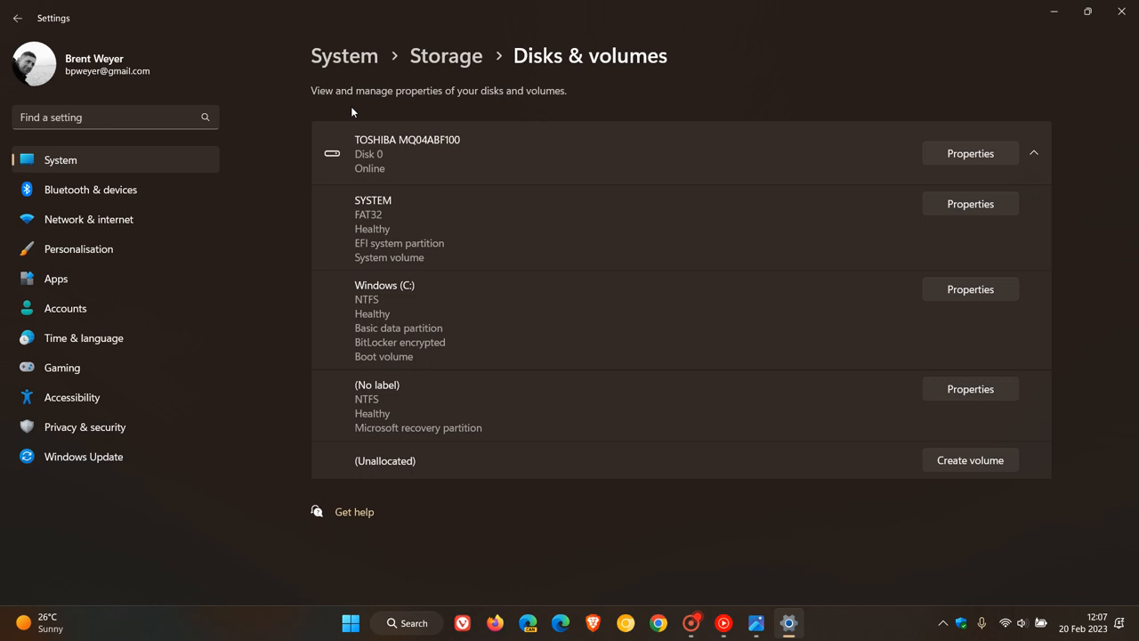
mouse_move(562, 106)
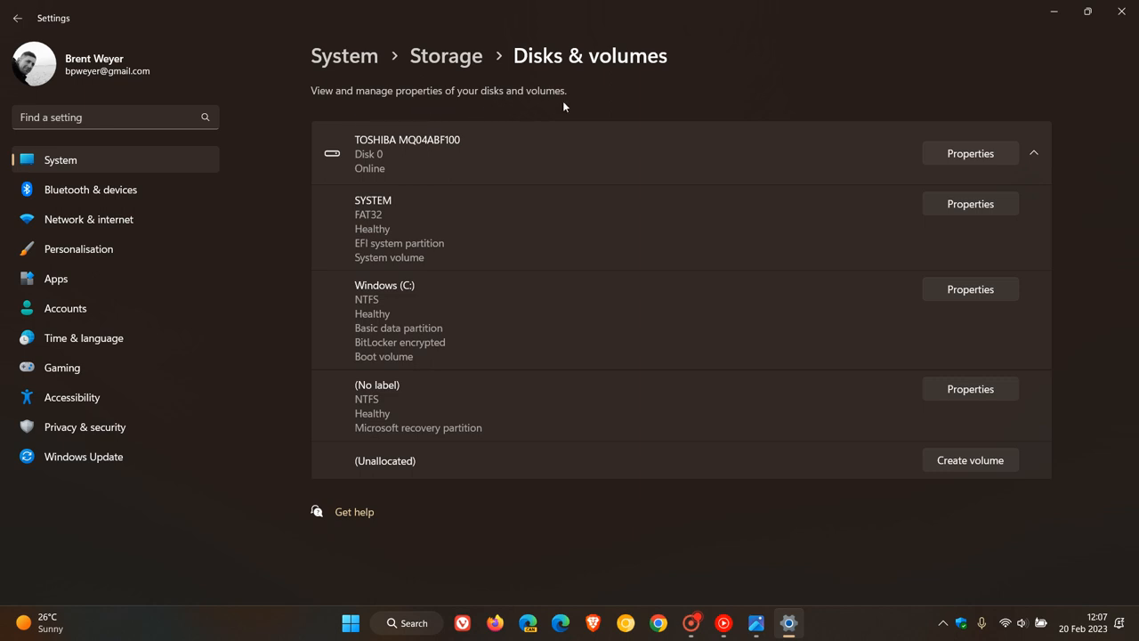
mouse_move(801, 85)
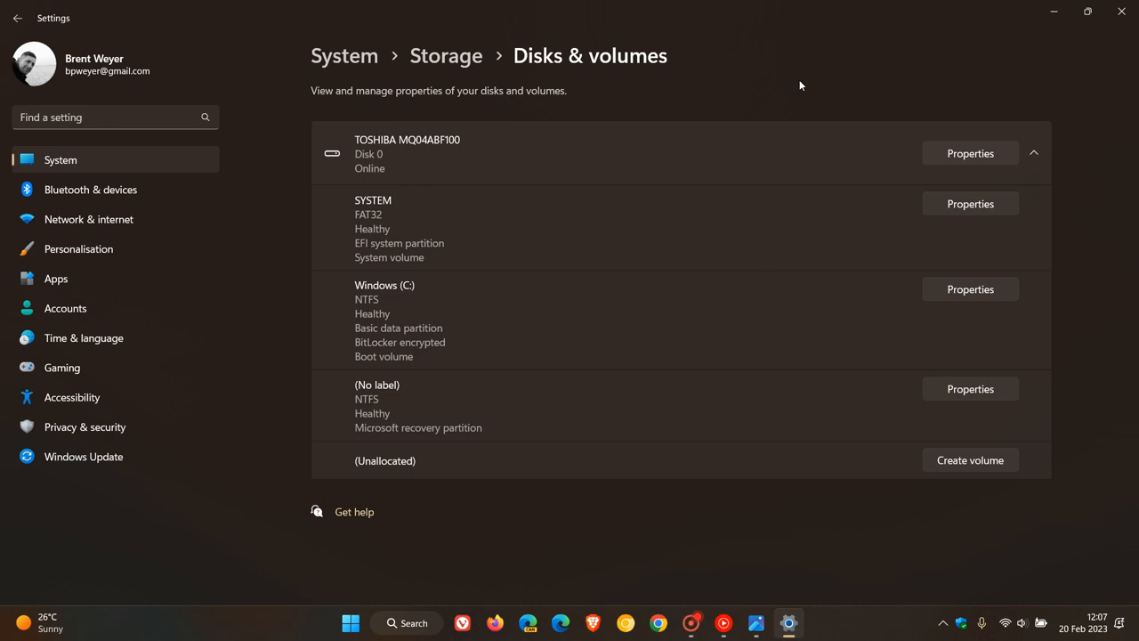
mouse_move(845, 78)
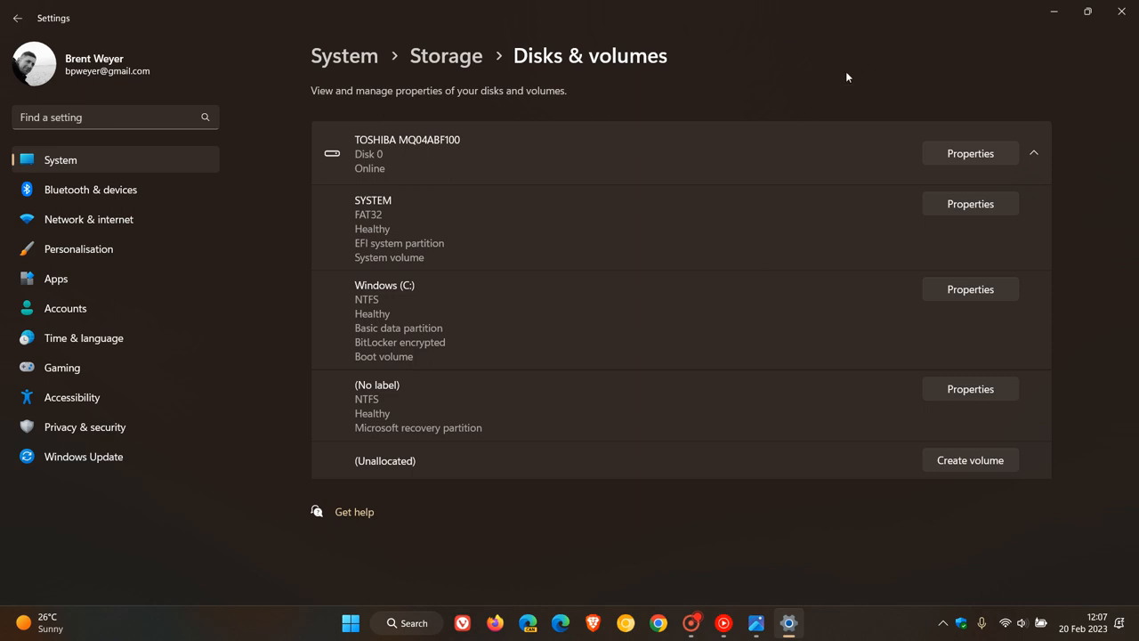
mouse_move(823, 86)
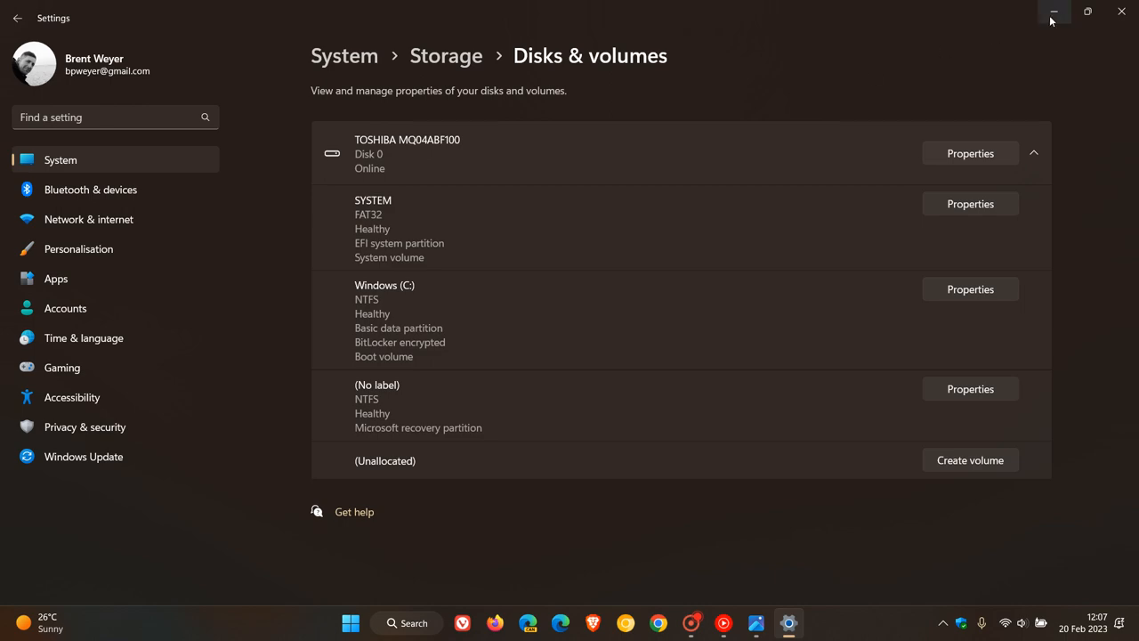
Minimize Settings and bring Photos forward showing the virtual NVMe disk's Disks & volumes page.
left_click(1052, 12)
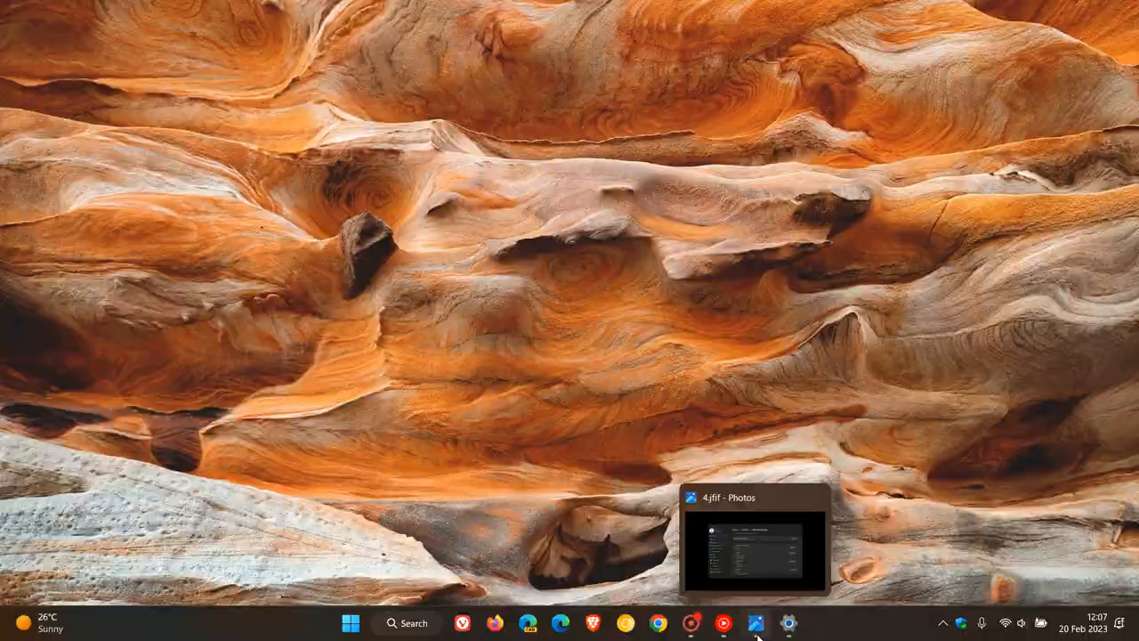
left_click(755, 622)
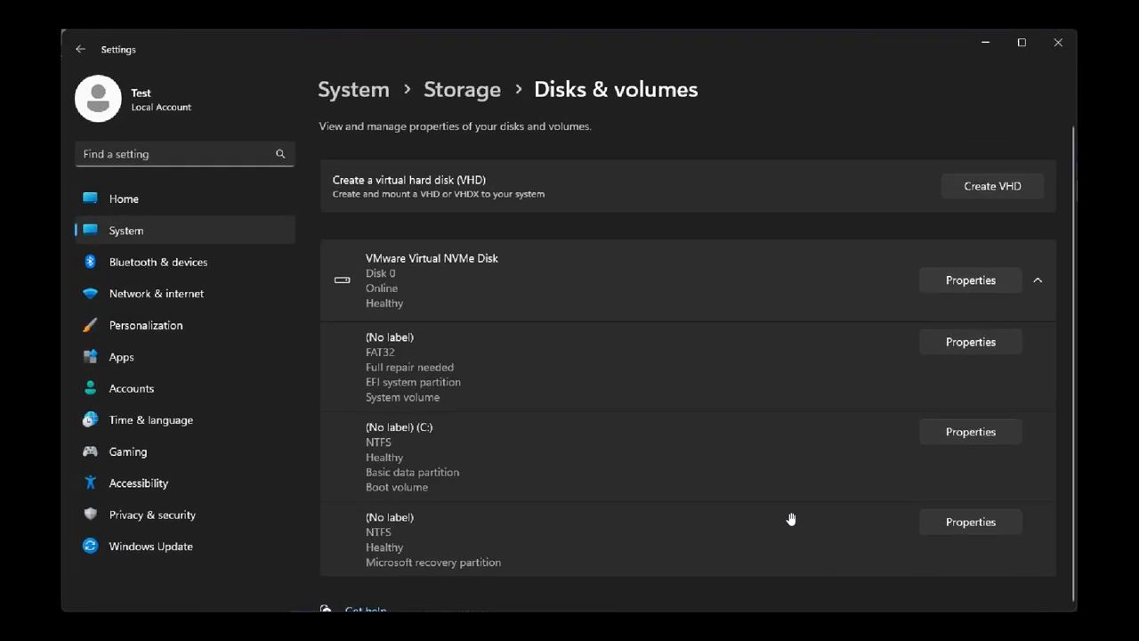
mouse_move(709, 144)
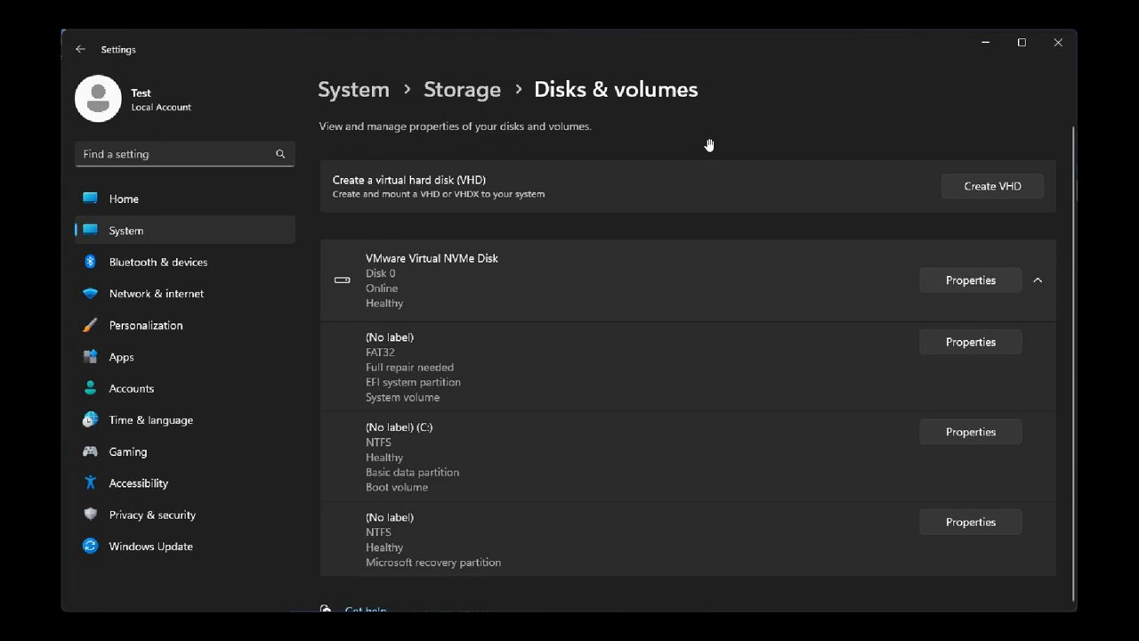
mouse_move(982, 187)
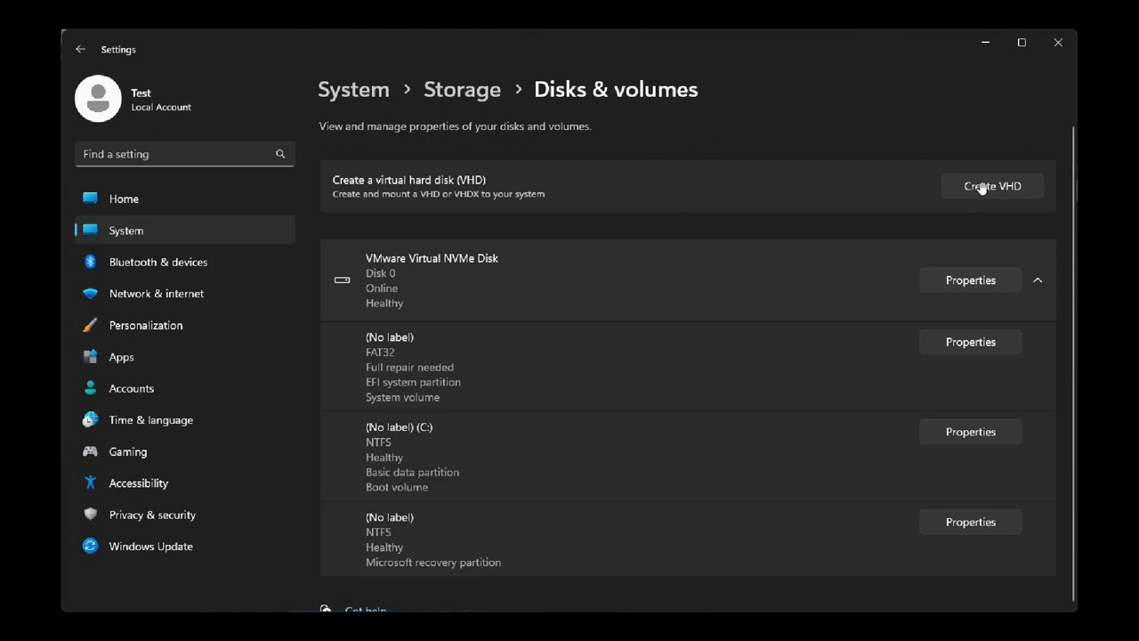
Choose Create VHD to display the Create and attach virtual hard disk dialog.
left_click(991, 186)
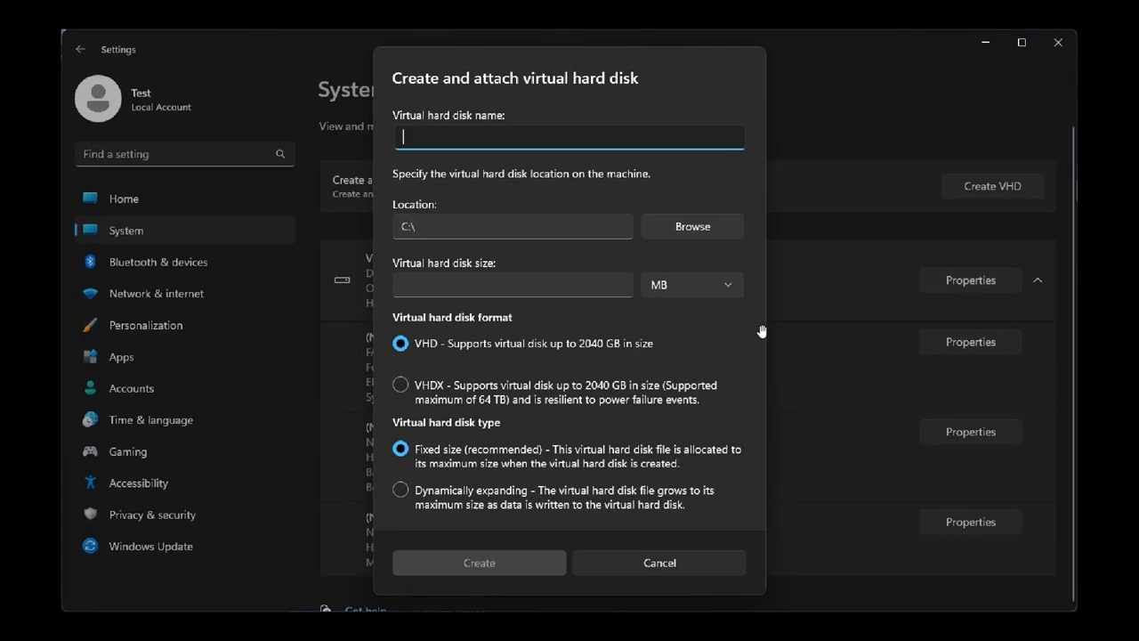
mouse_move(623, 233)
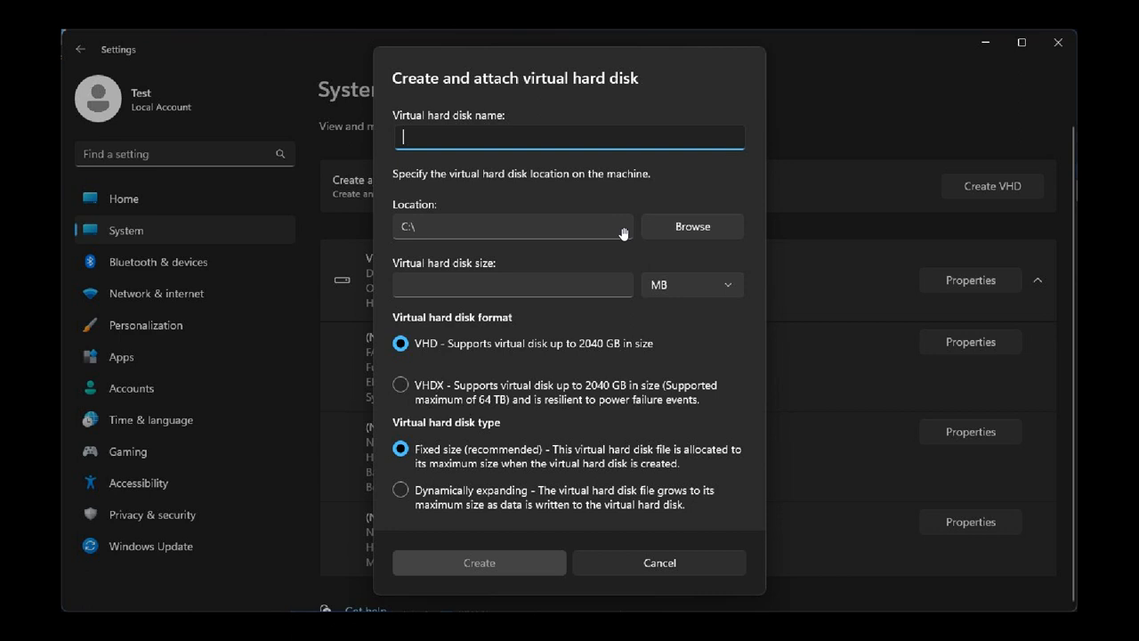
mouse_move(472, 338)
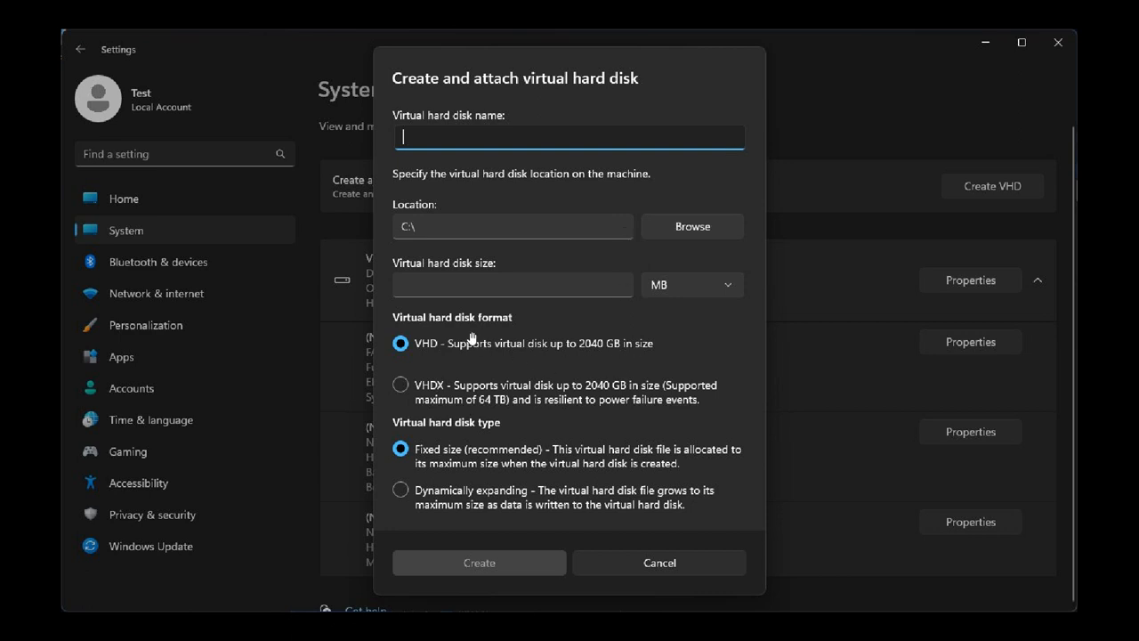
mouse_move(443, 376)
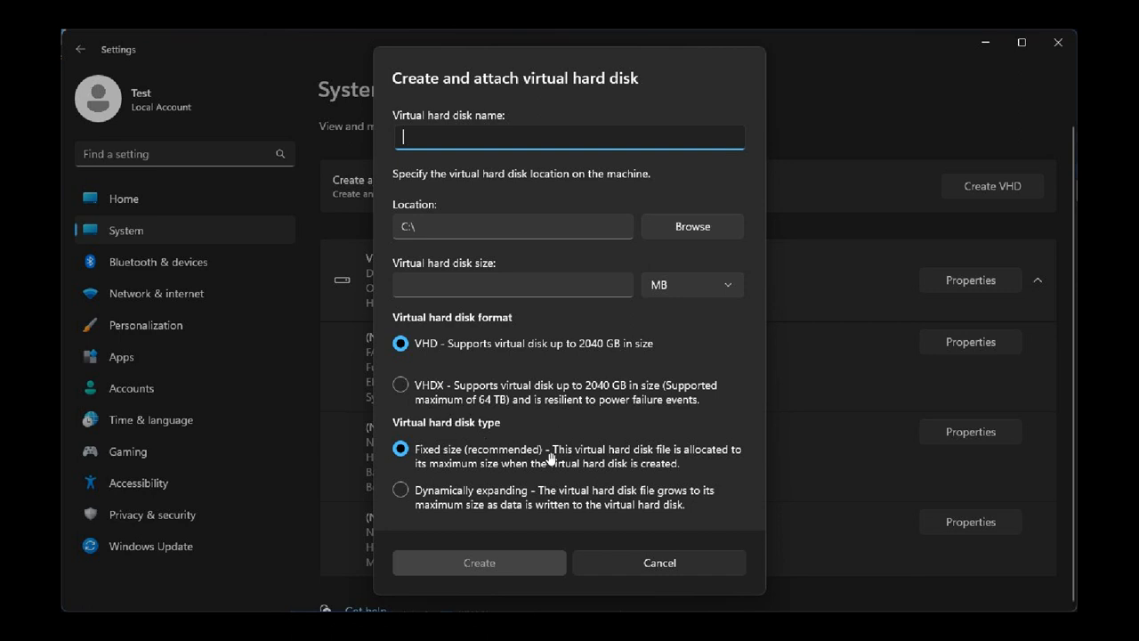
mouse_move(536, 484)
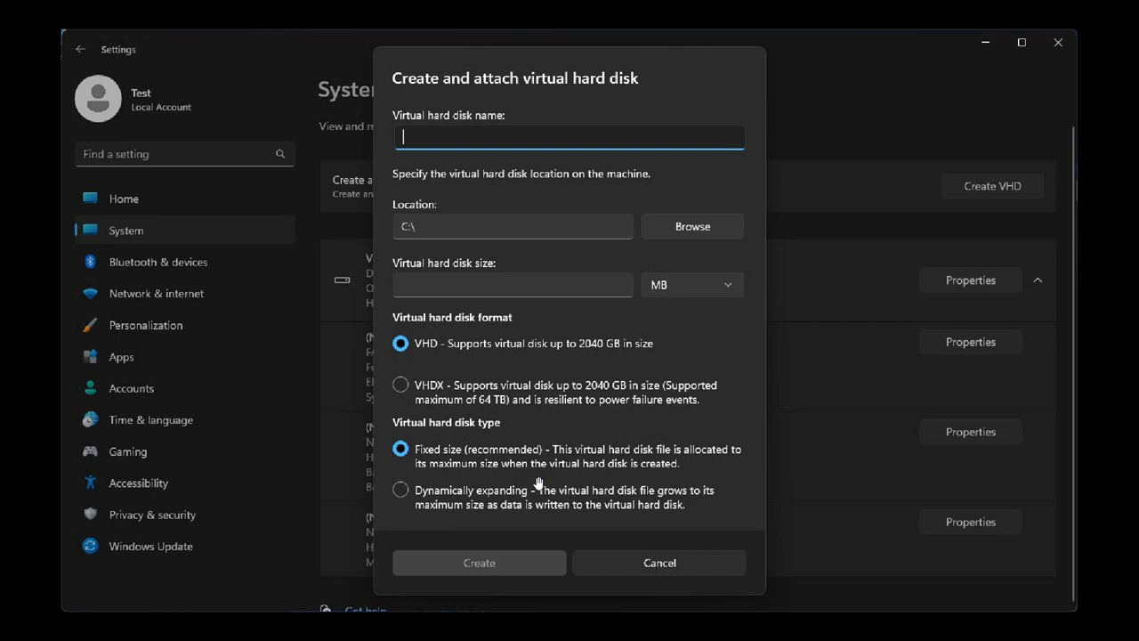
mouse_move(698, 363)
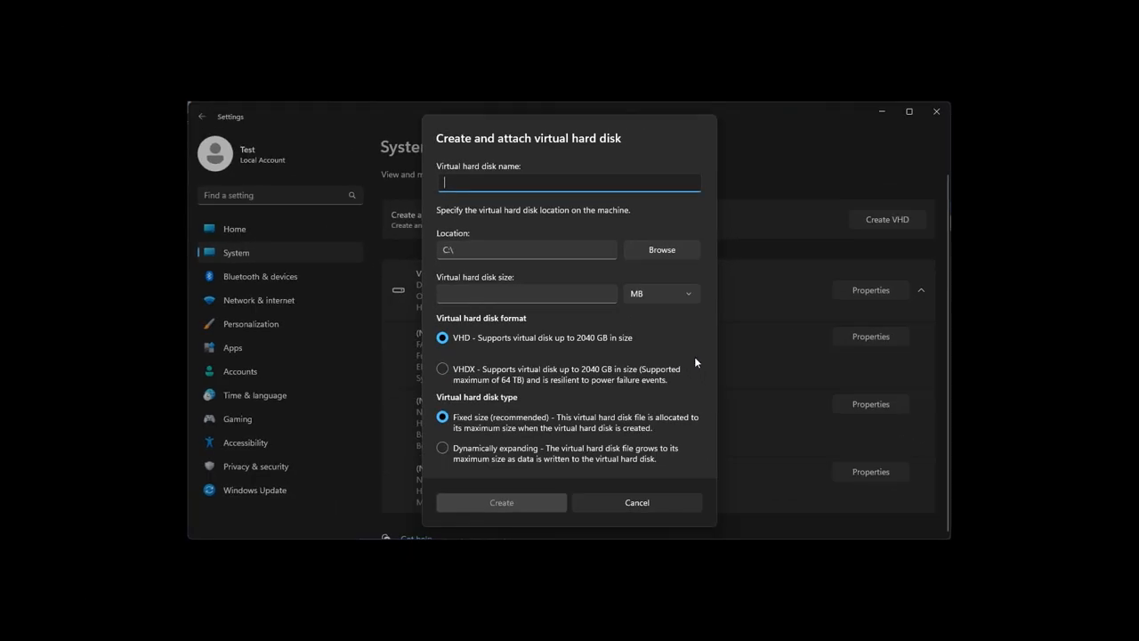
mouse_move(712, 349)
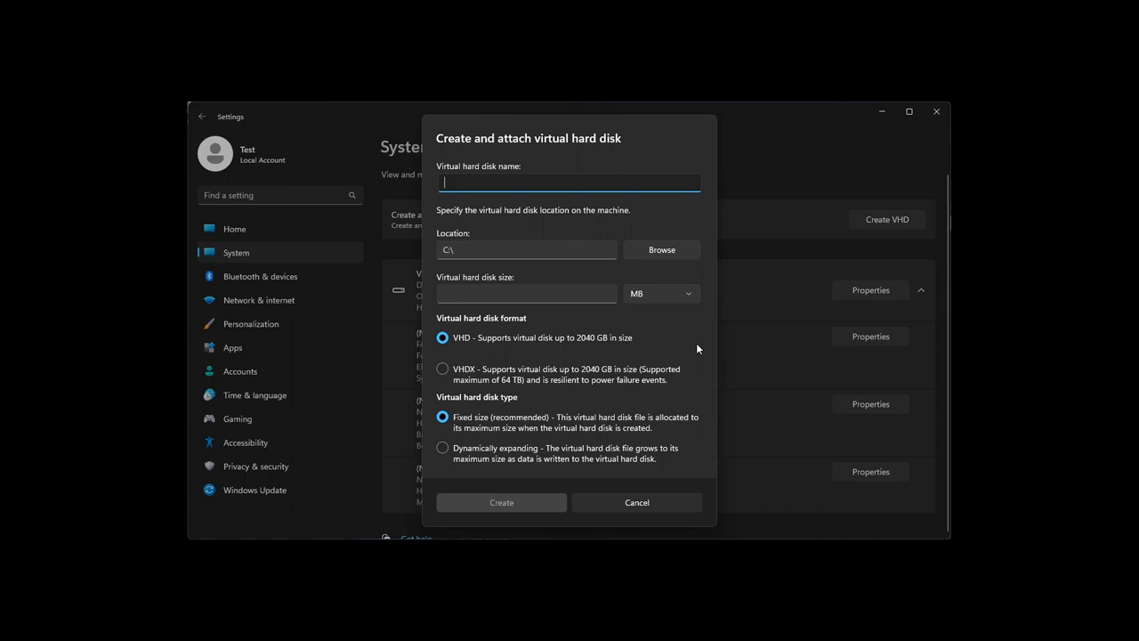
Select Home in Settings to show the device name and activation notice.
left_click(636, 502)
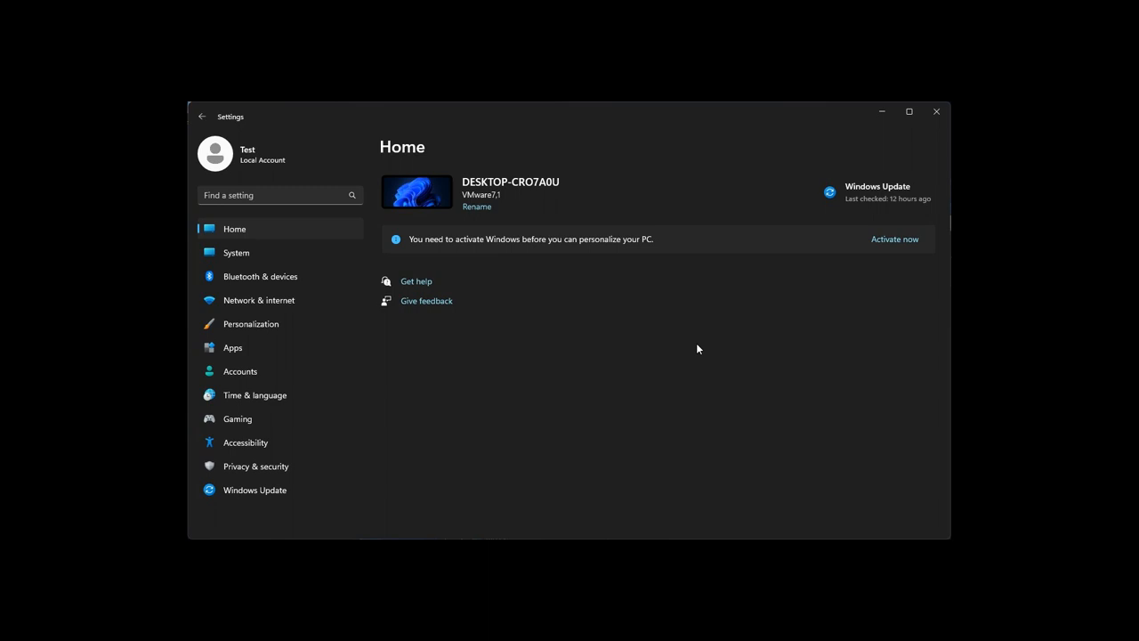
mouse_move(727, 339)
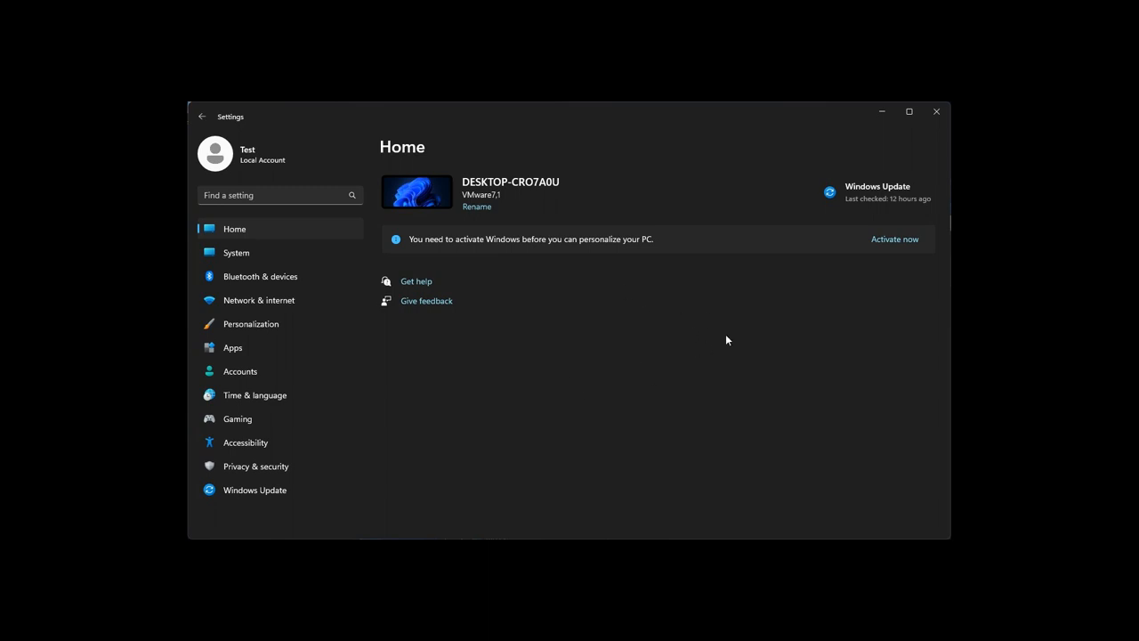
mouse_move(701, 366)
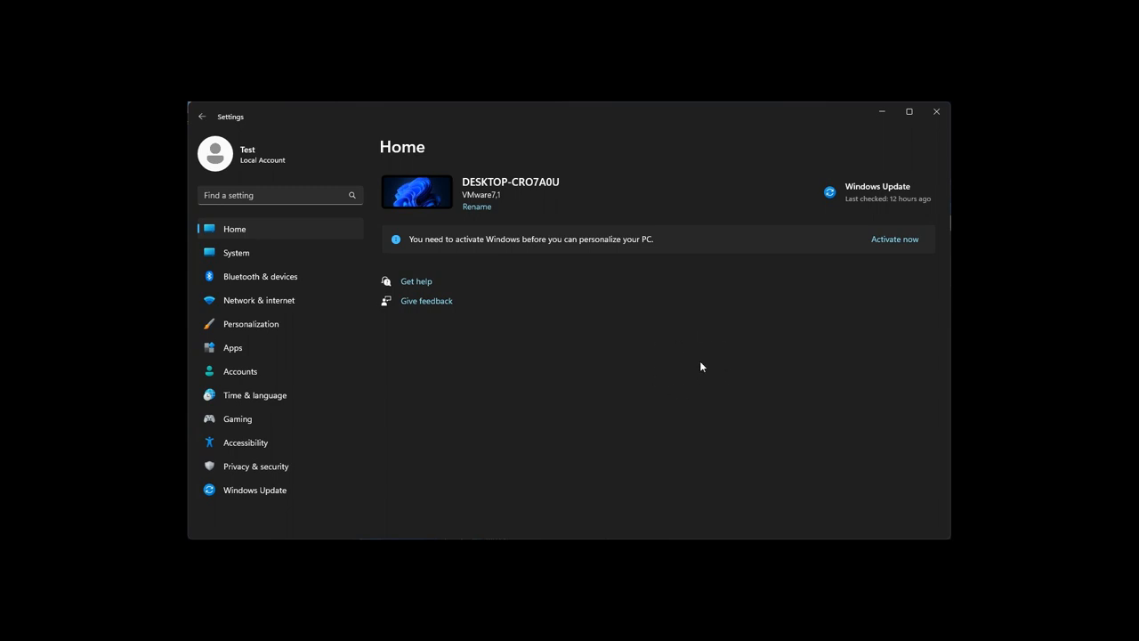
mouse_move(698, 366)
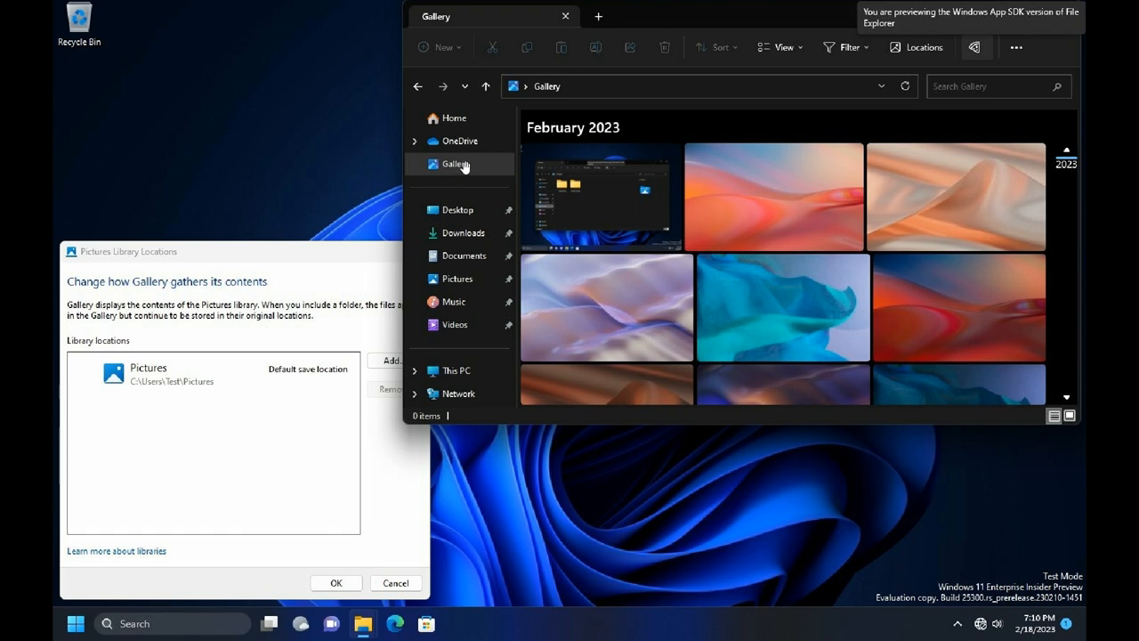
mouse_move(748, 269)
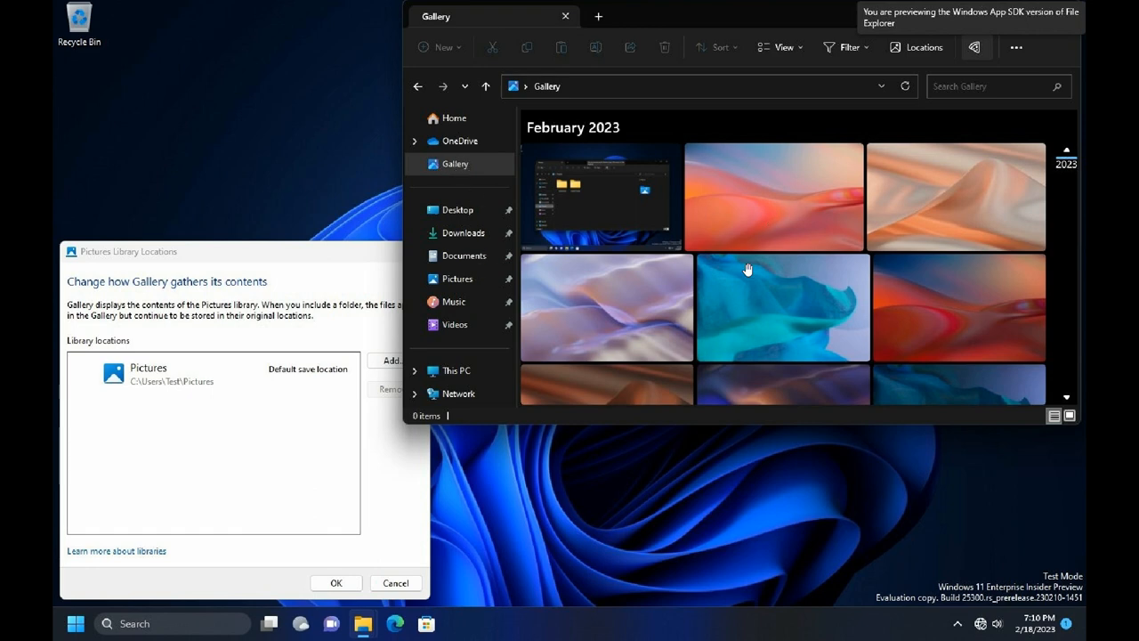
mouse_move(789, 269)
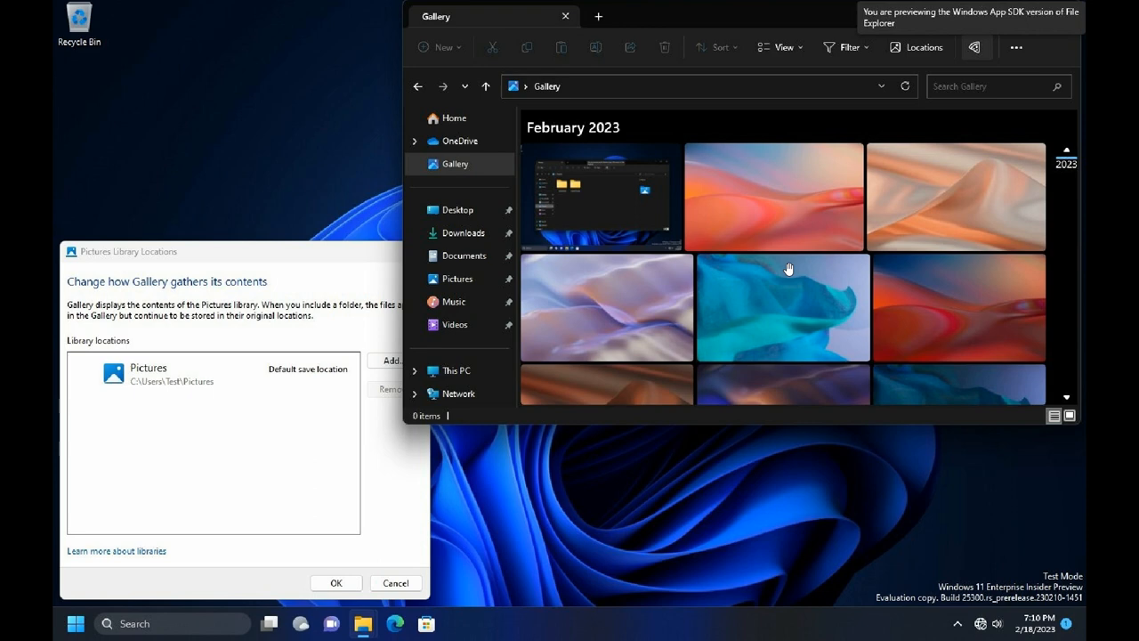
mouse_move(494, 195)
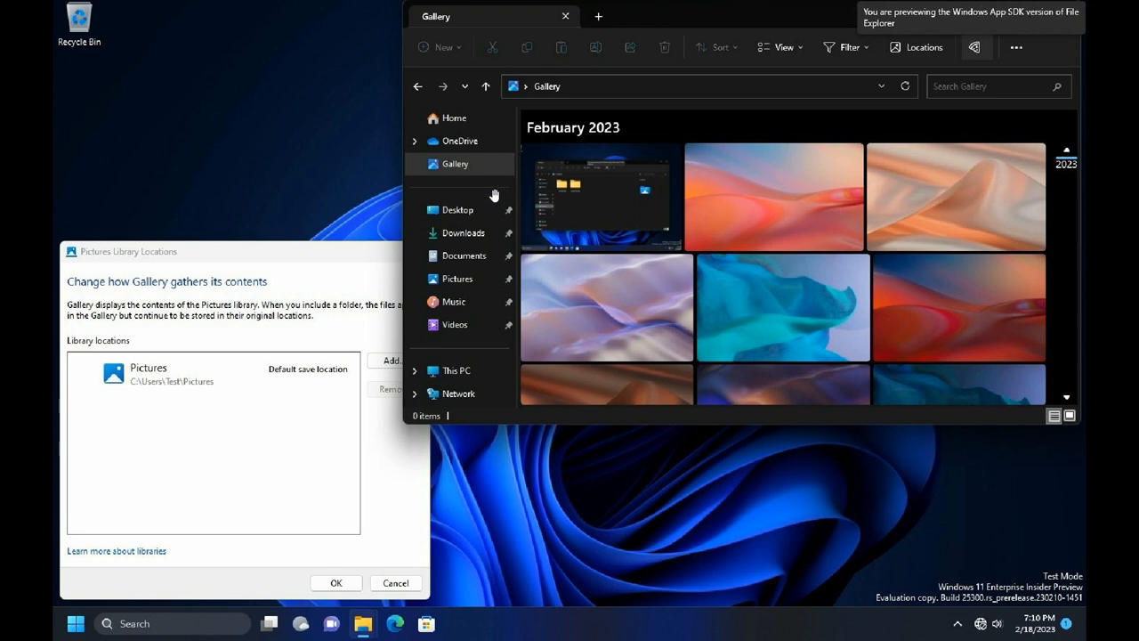
mouse_move(472, 170)
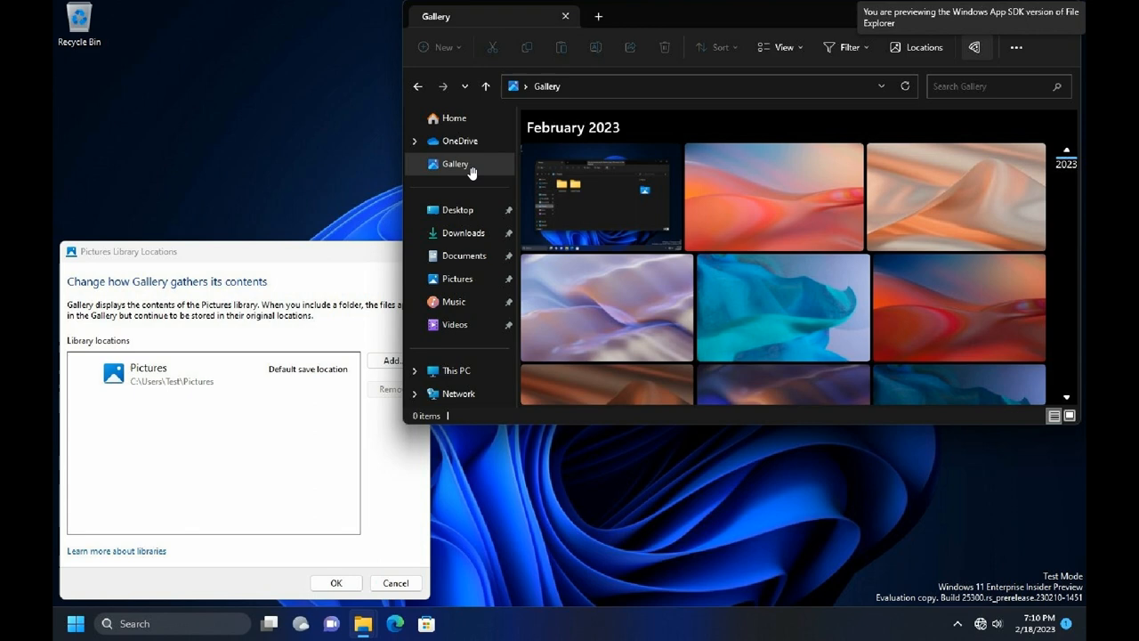
mouse_move(1066, 373)
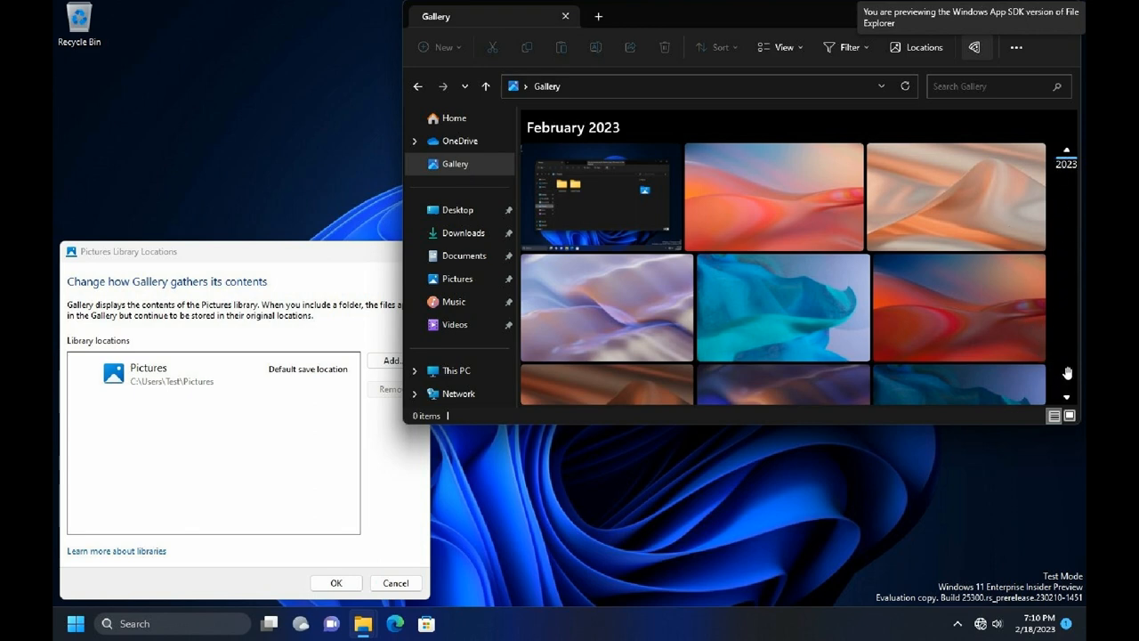
mouse_move(720, 264)
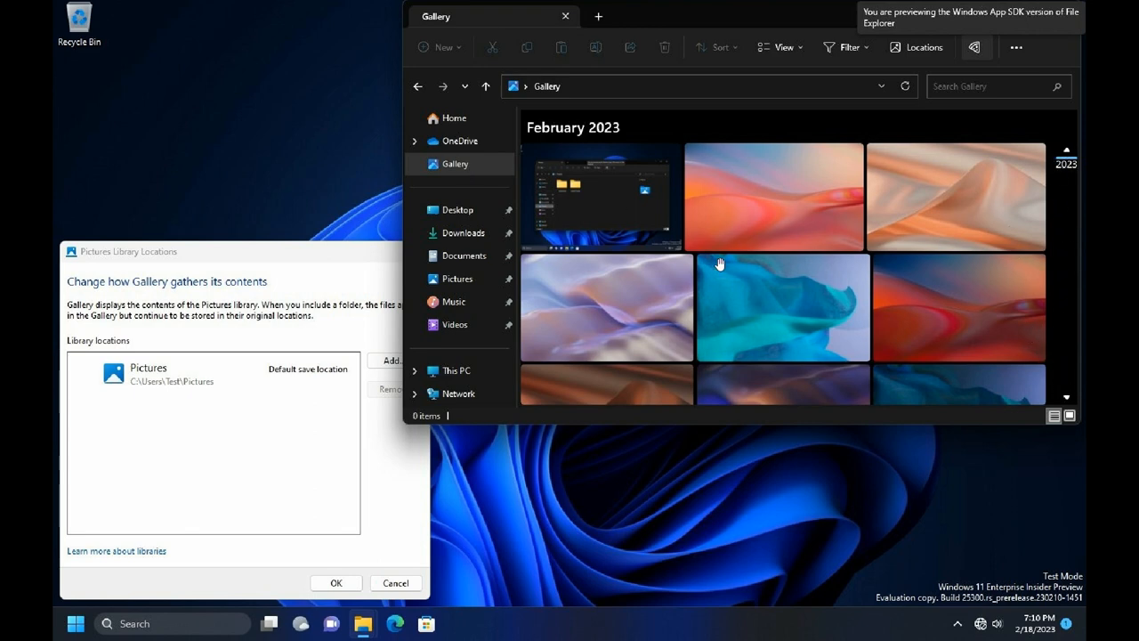
mouse_move(798, 250)
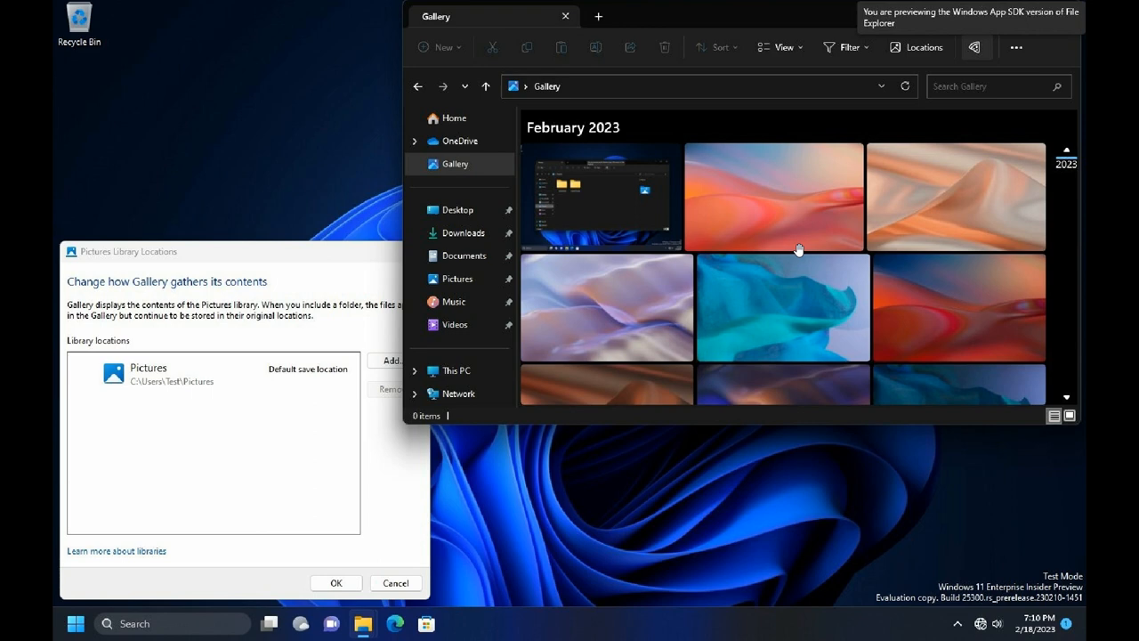
mouse_move(462, 185)
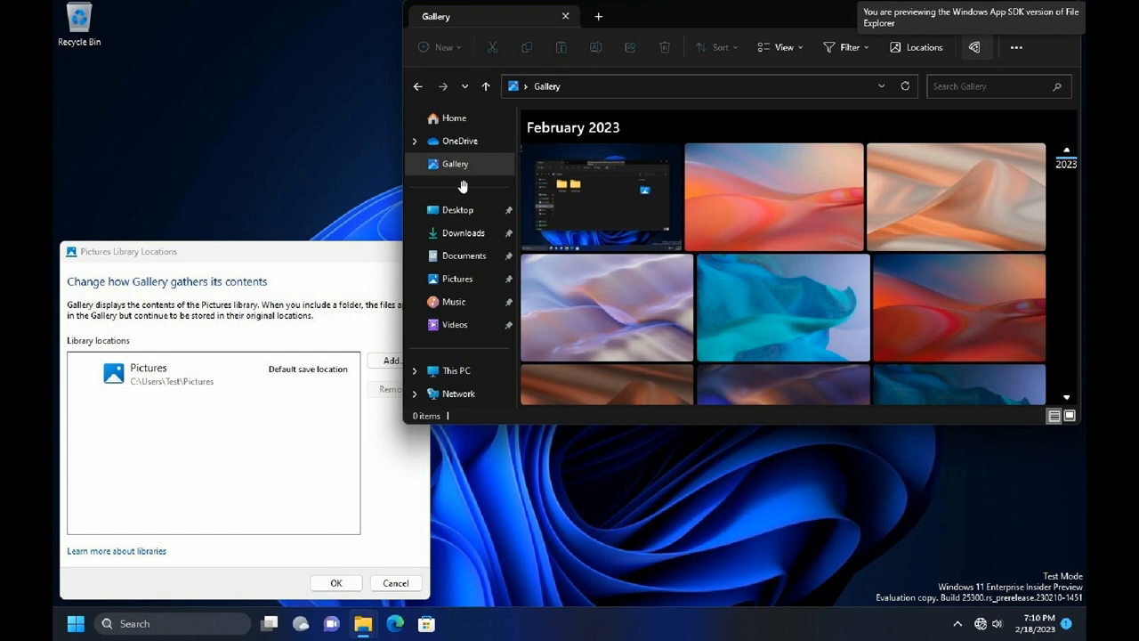
mouse_move(455, 192)
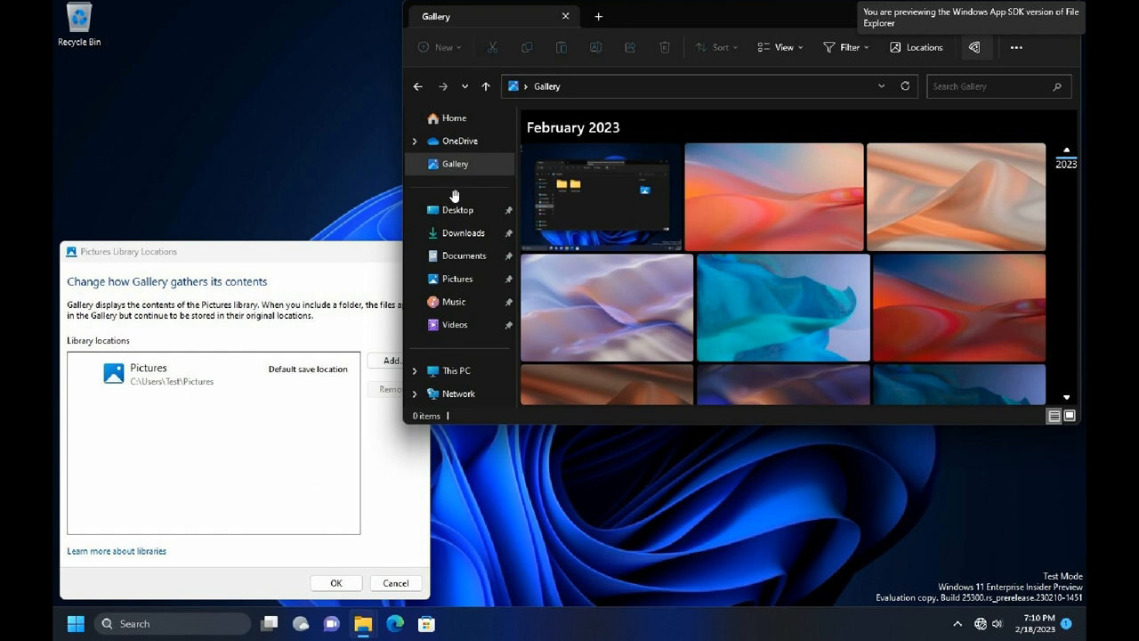
mouse_move(461, 228)
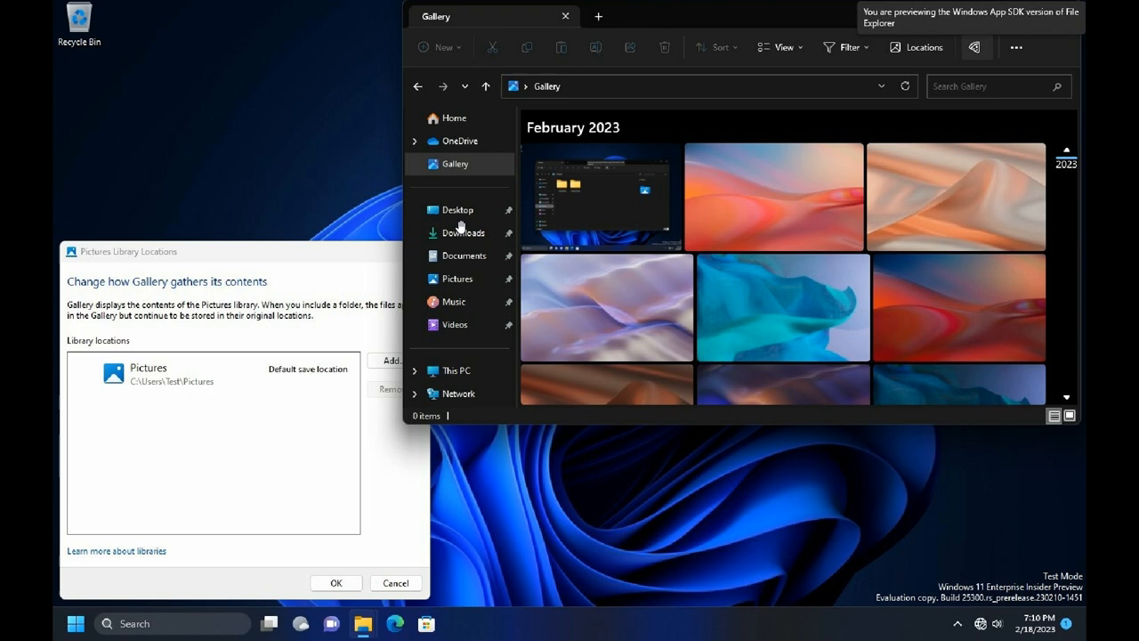
mouse_move(666, 271)
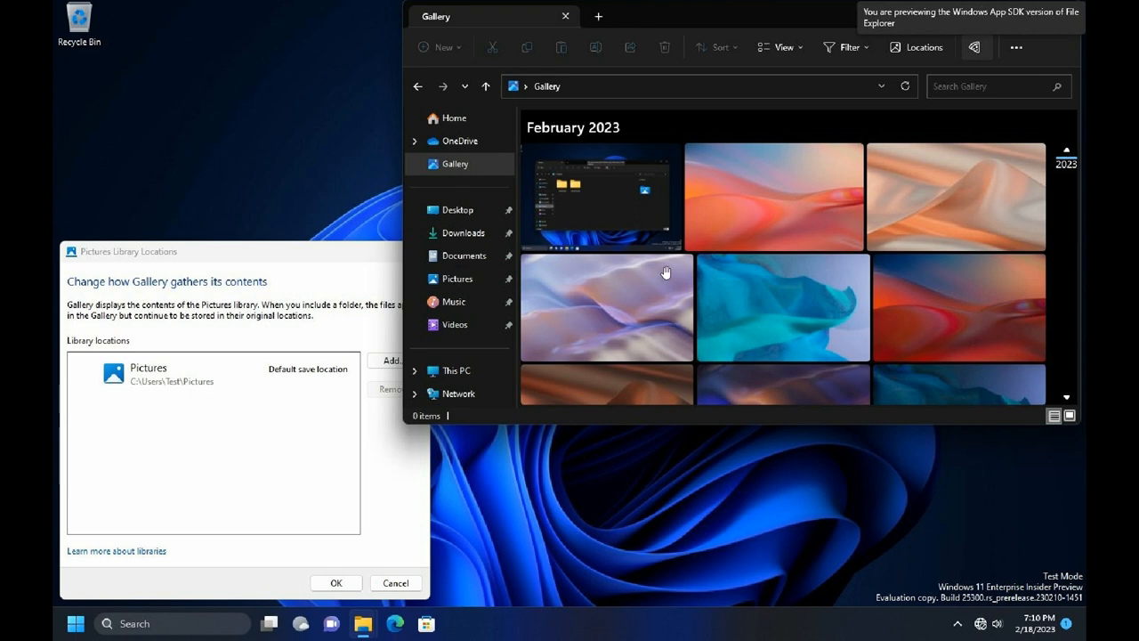
mouse_move(769, 239)
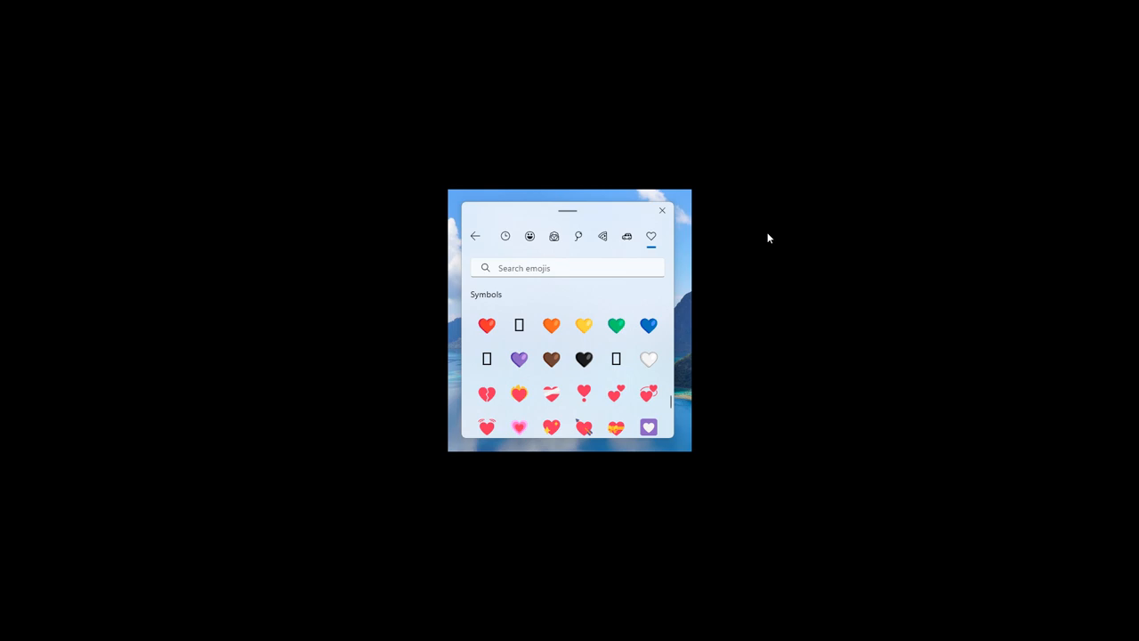
mouse_move(744, 239)
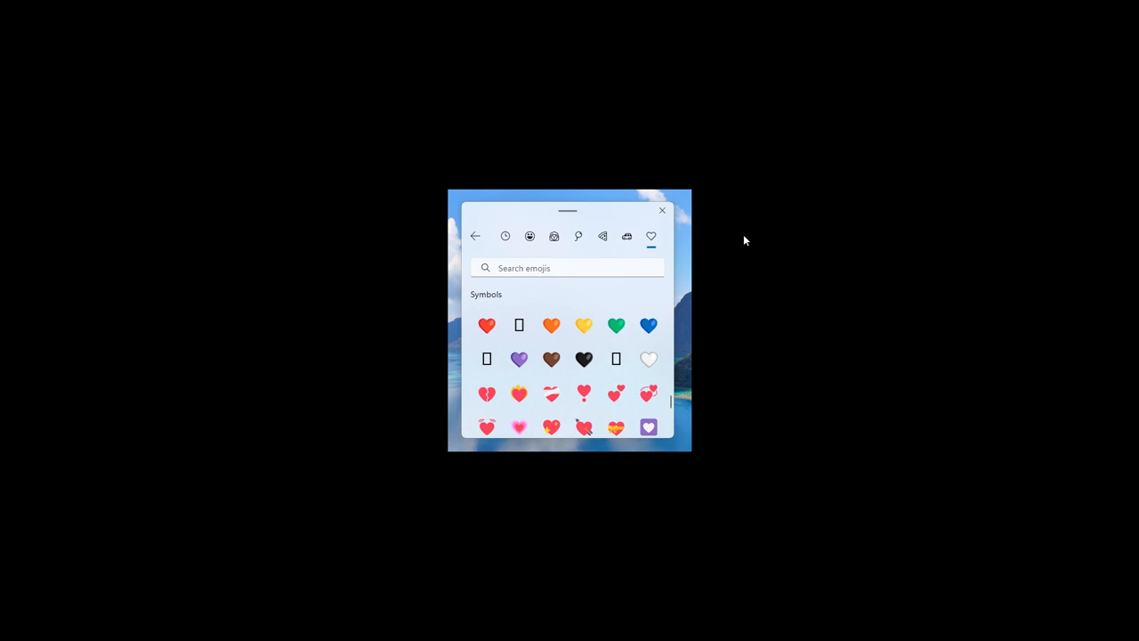
mouse_move(754, 266)
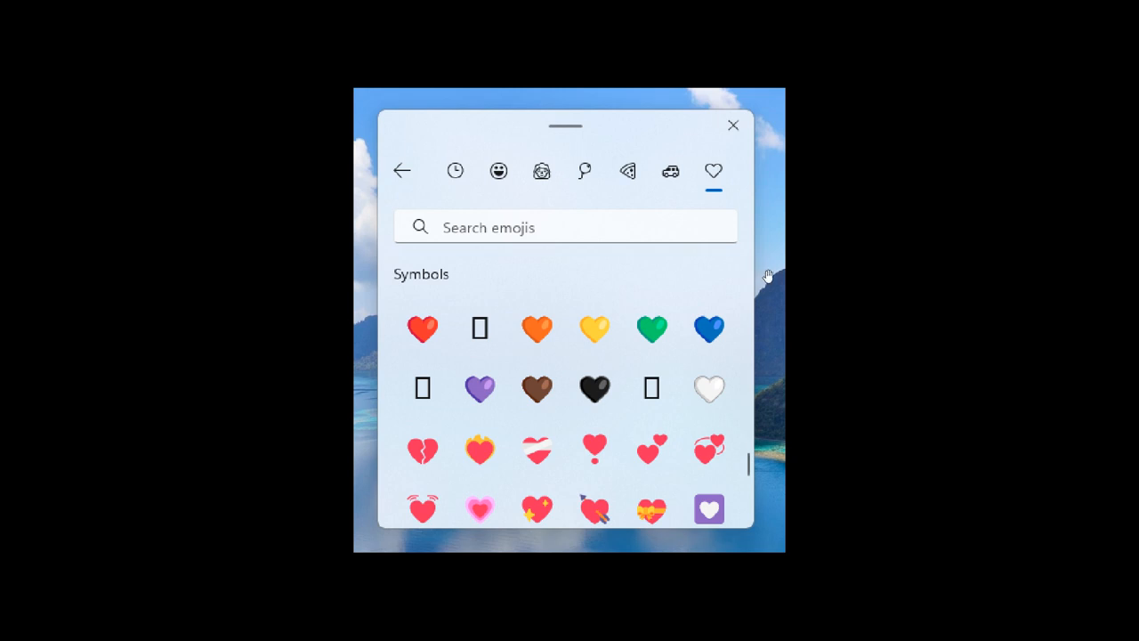
mouse_move(774, 267)
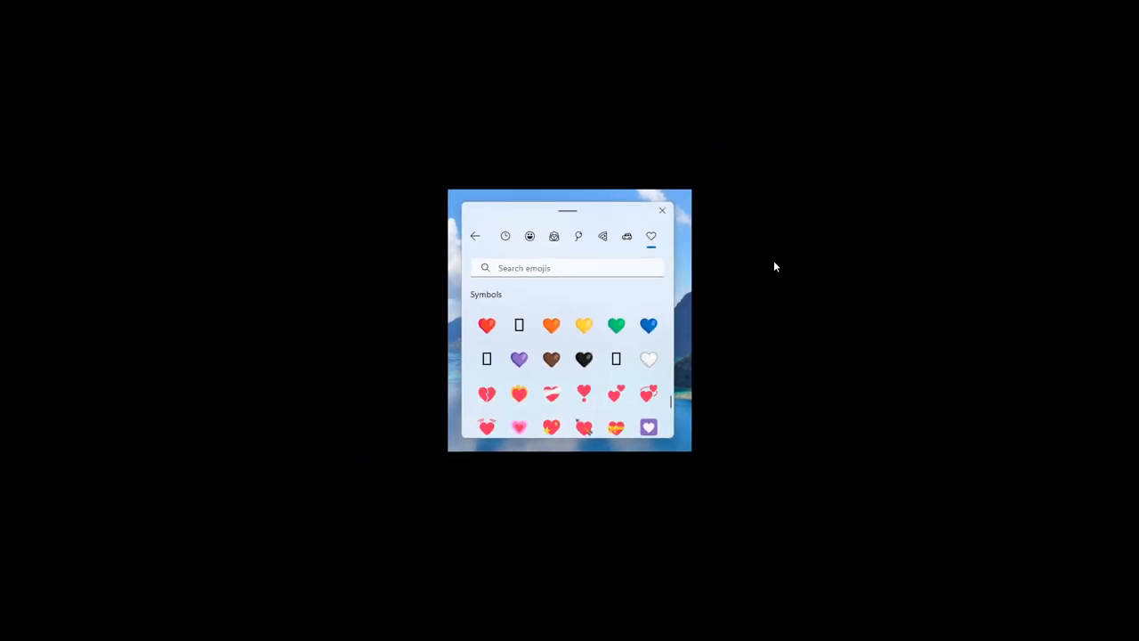
Switch the emoji picker from heart symbols to the Smileys category.
left_click(530, 235)
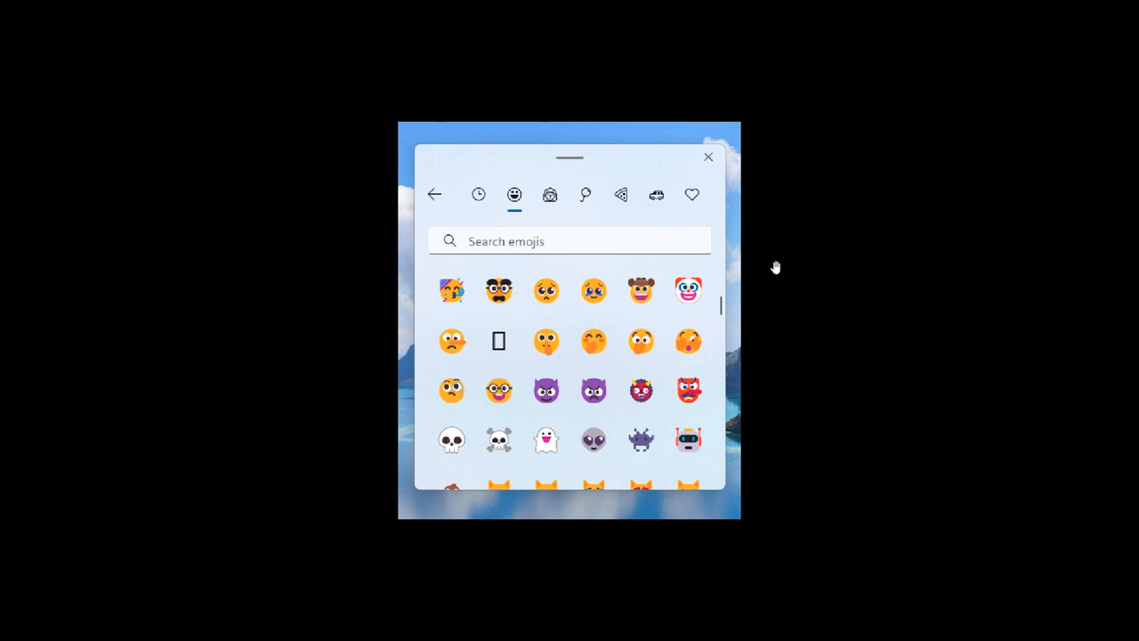
mouse_move(519, 332)
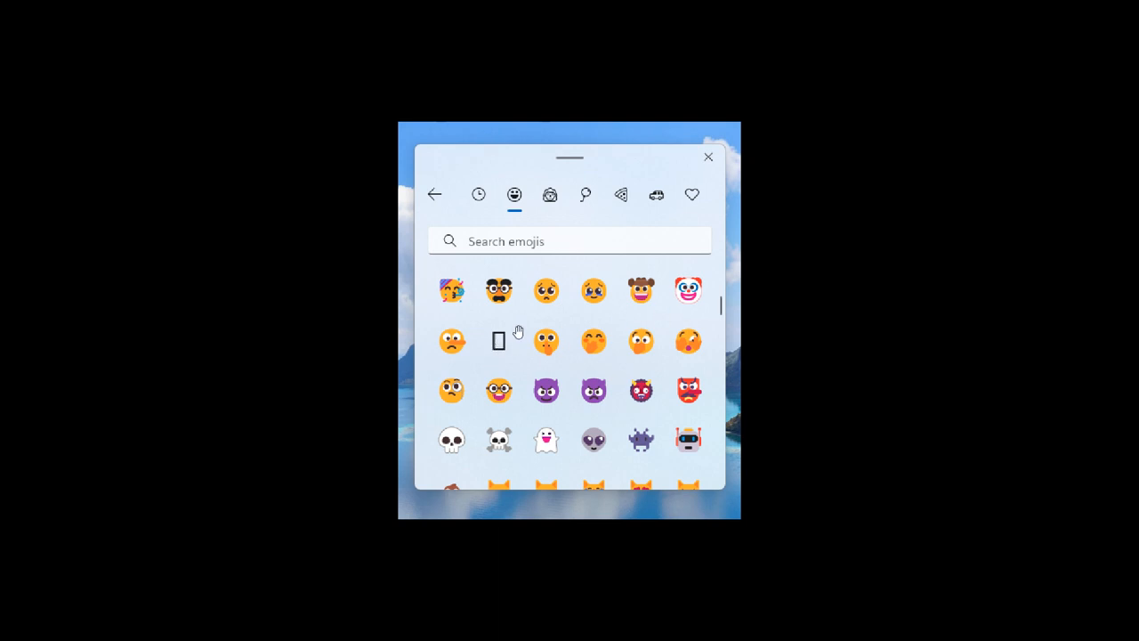
mouse_move(789, 312)
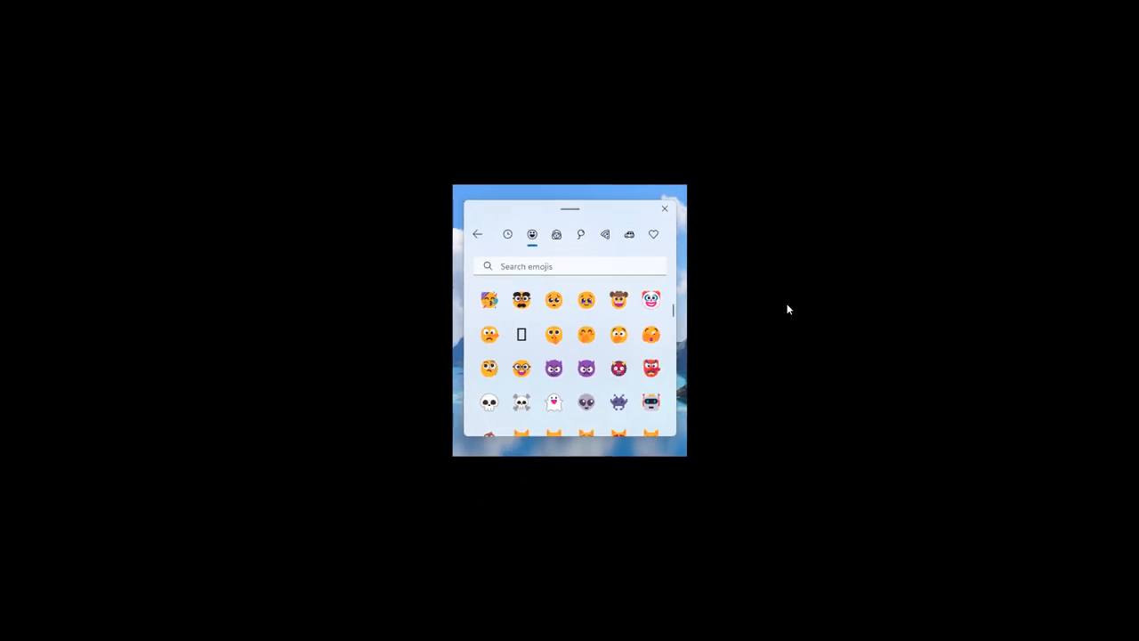
Switch the emoji picker from Smileys to the hand gesture emojis.
left_click(556, 234)
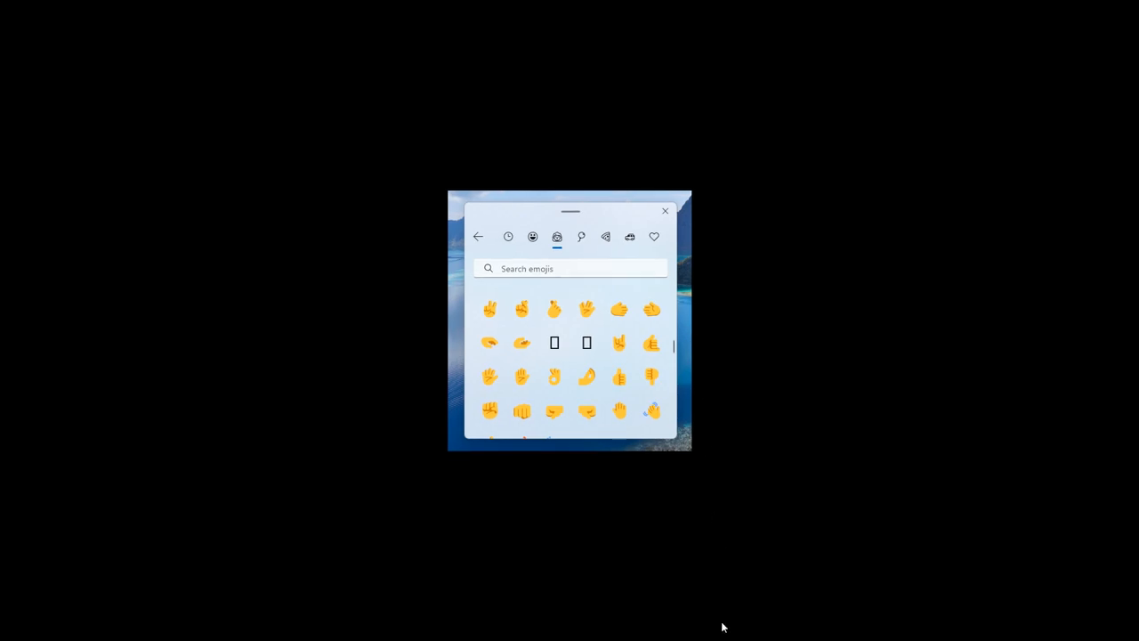
left_click(664, 211)
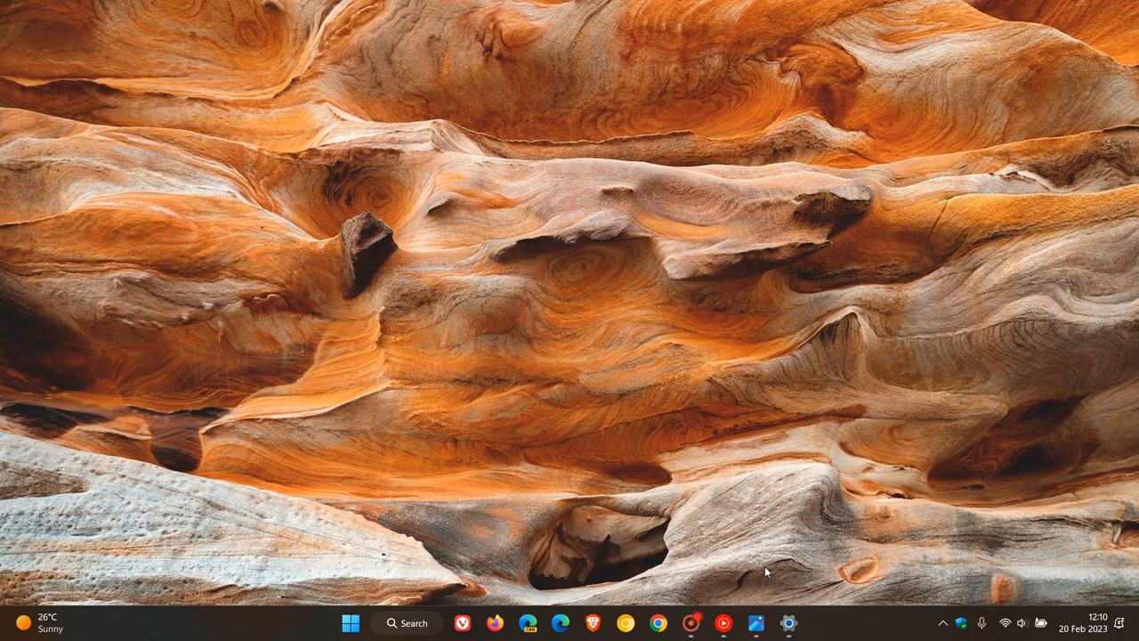
mouse_move(672, 241)
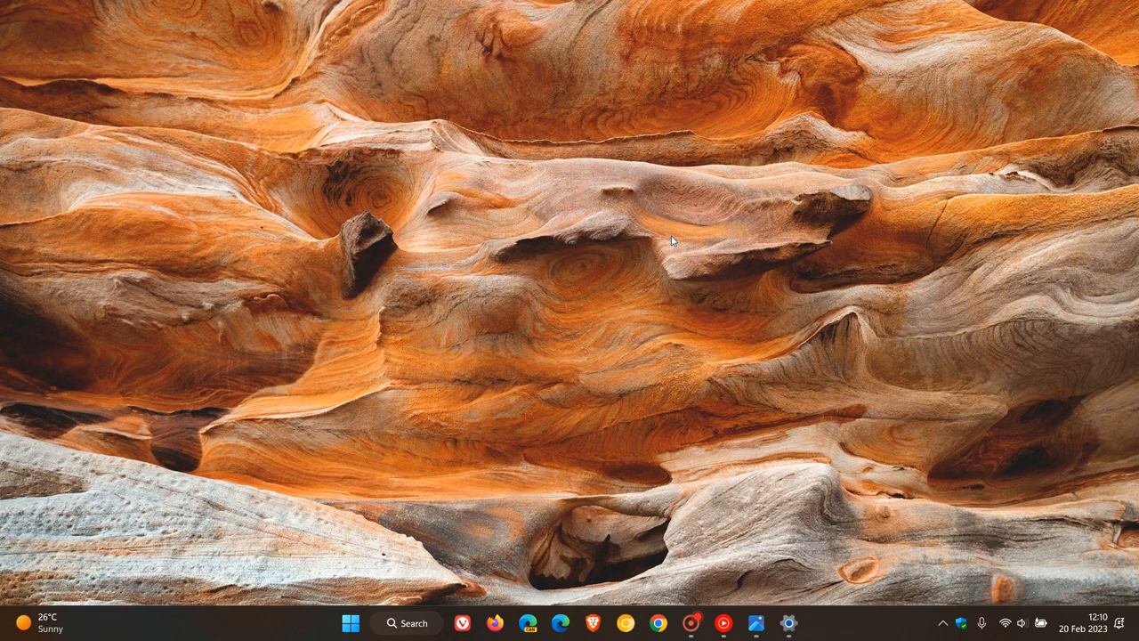
mouse_move(621, 121)
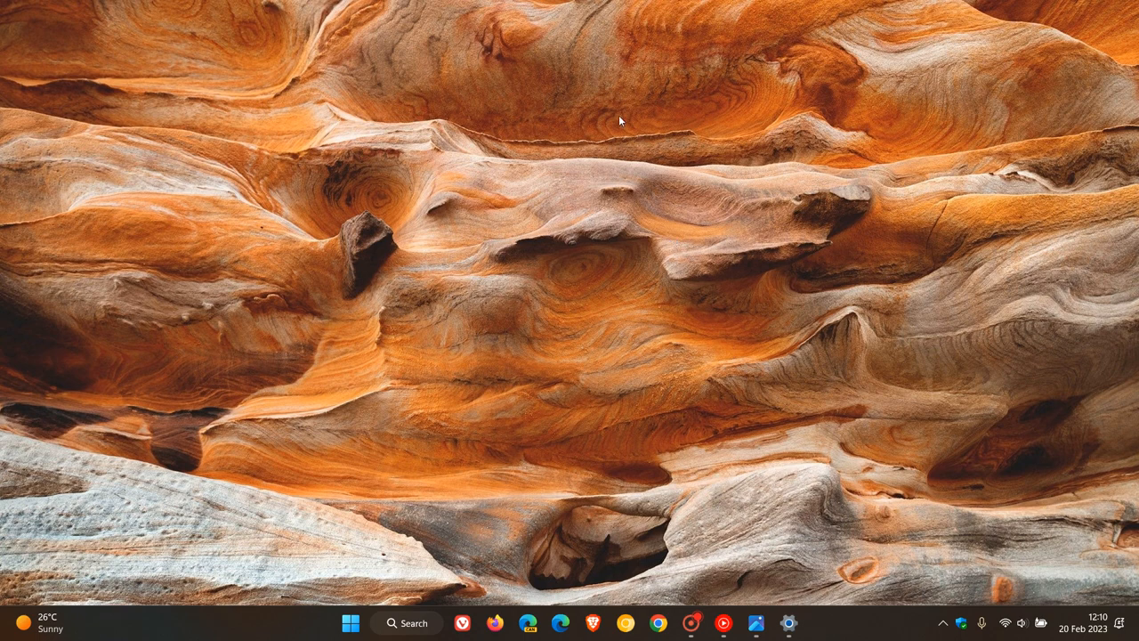
mouse_move(799, 299)
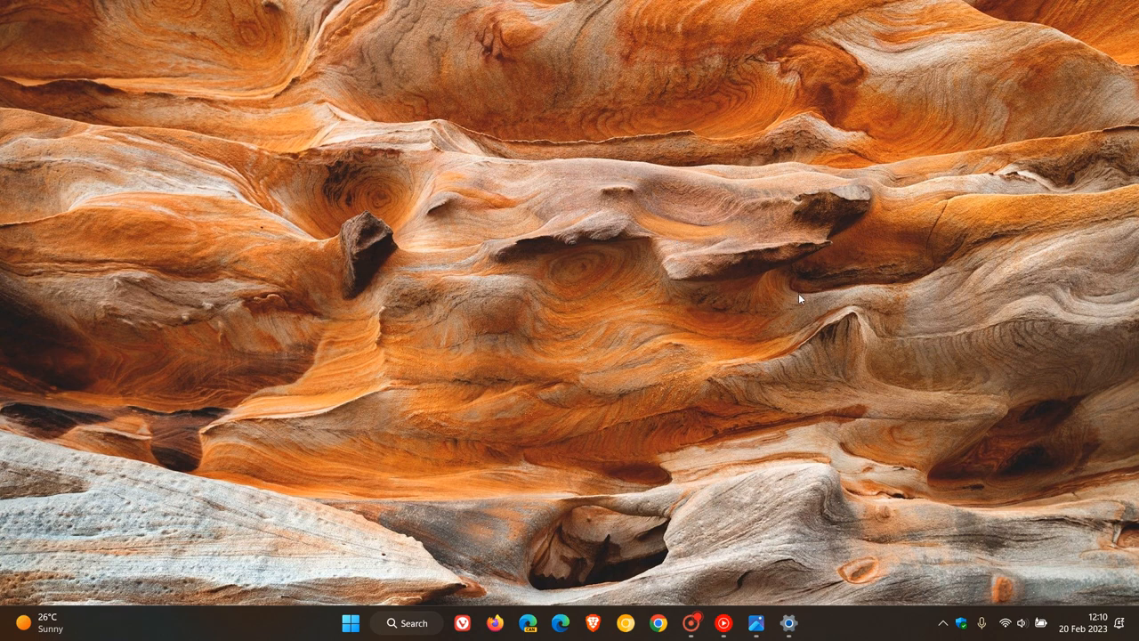